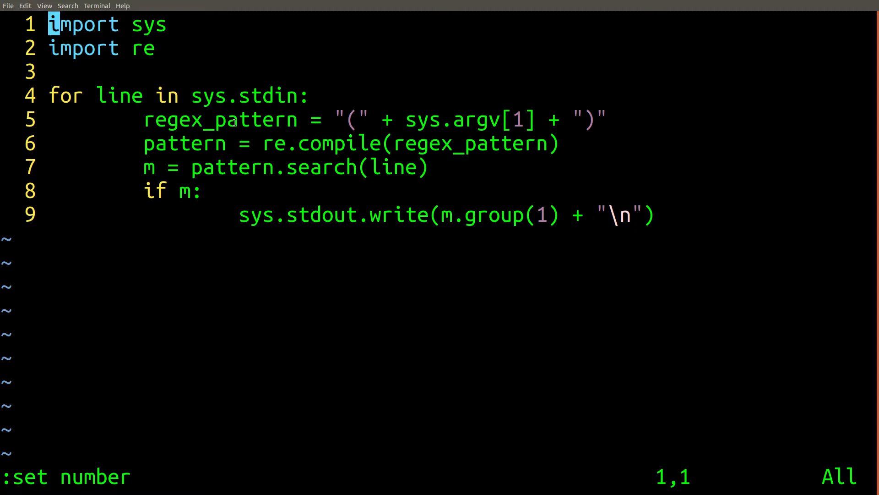
Quit vim and print example_data.csv in the shell.
double_click(221, 119)
text(man grep)
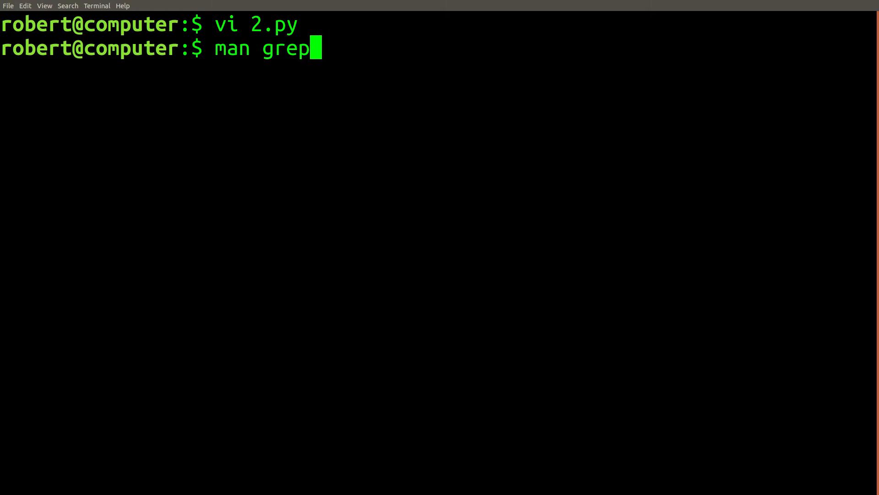
key(Return)
text(cat example_data.csv)
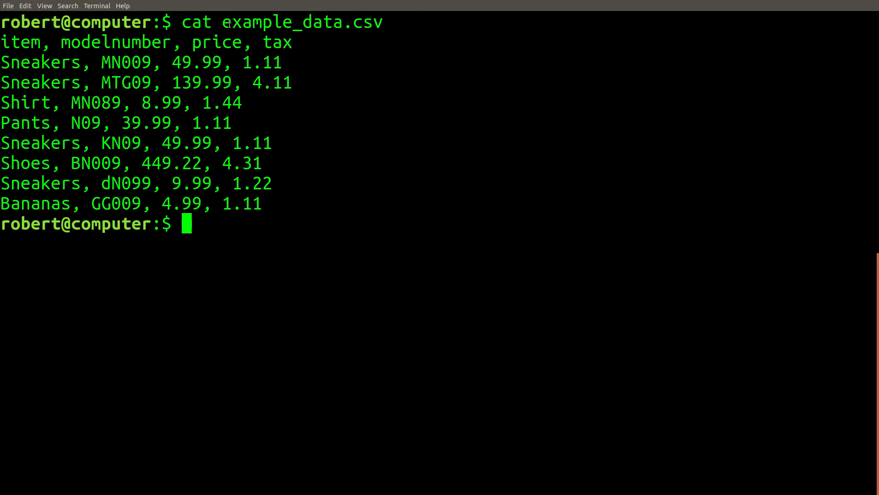
double_click(301, 22)
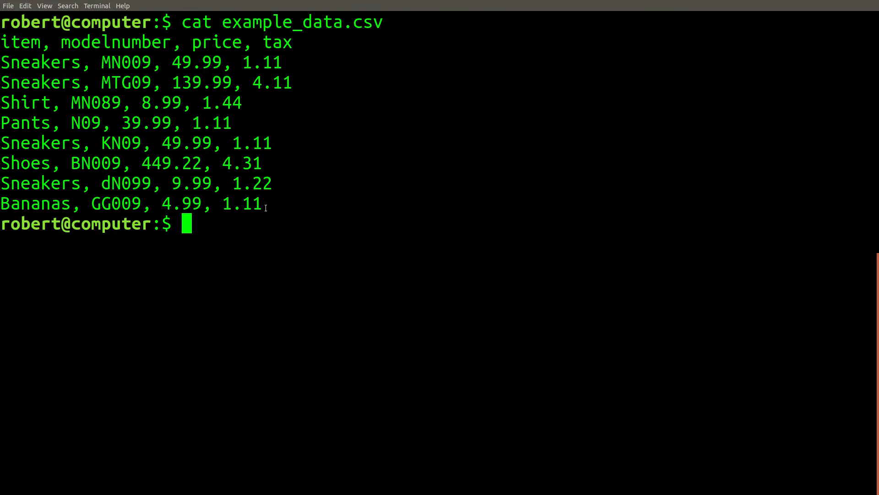
mouse_move(105, 111)
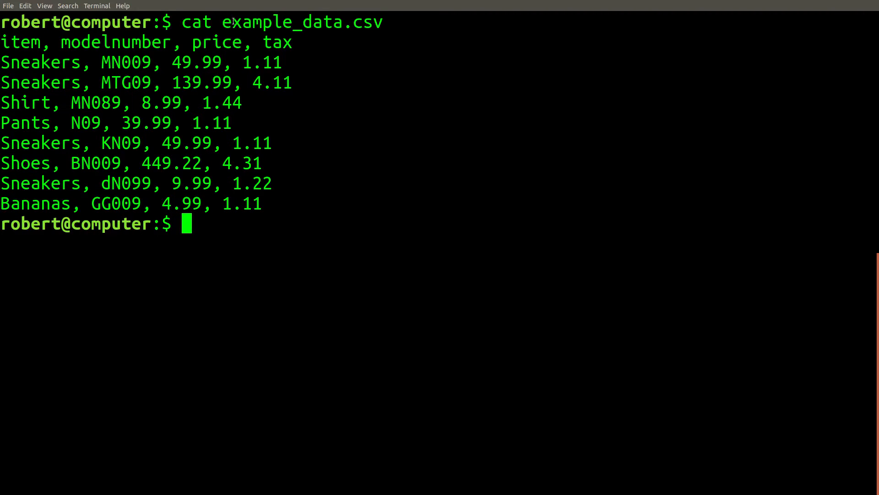
double_click(302, 22)
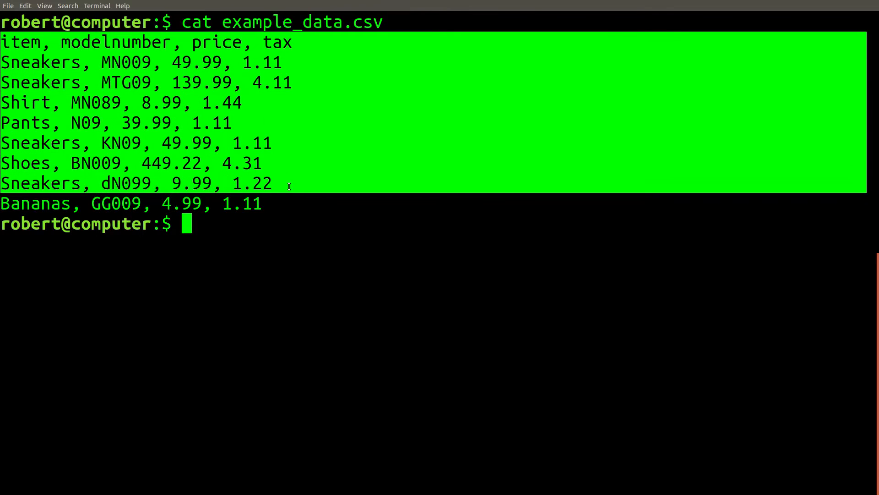
double_click(121, 62)
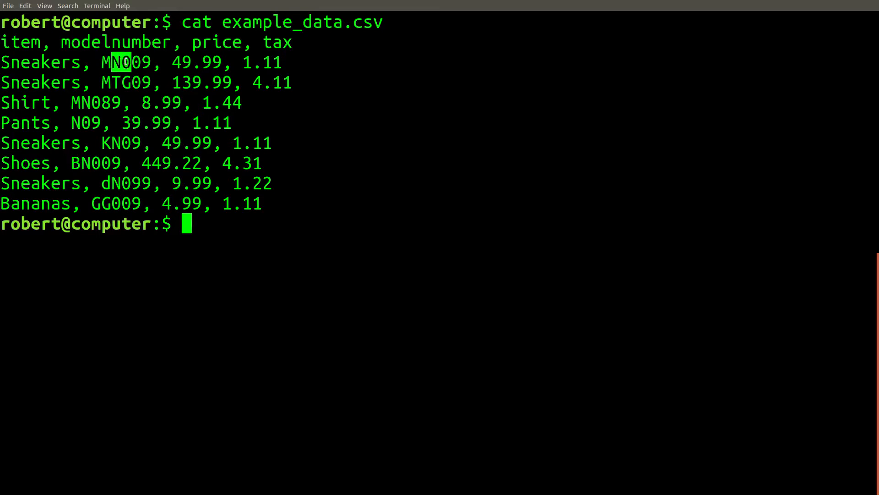
Run grep "[A-Z]N0" example_data.csv to list the four matching rows, then start vi 1.py.
text(gre)
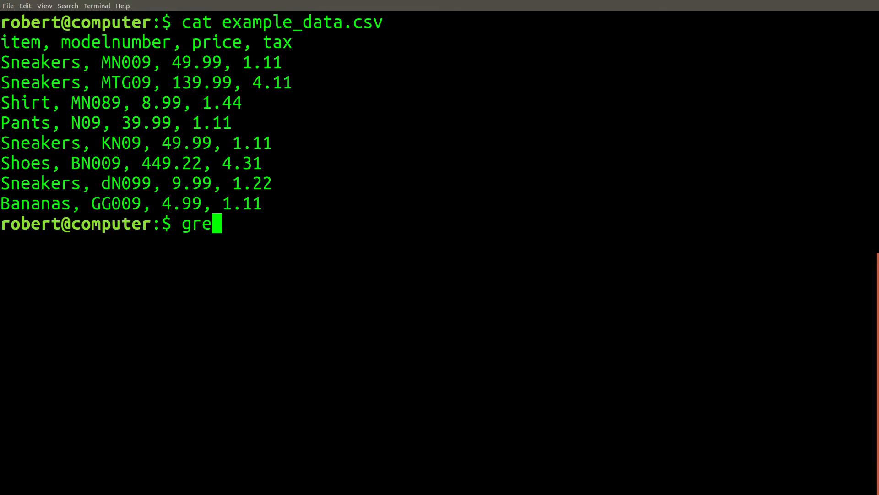
text(p ")
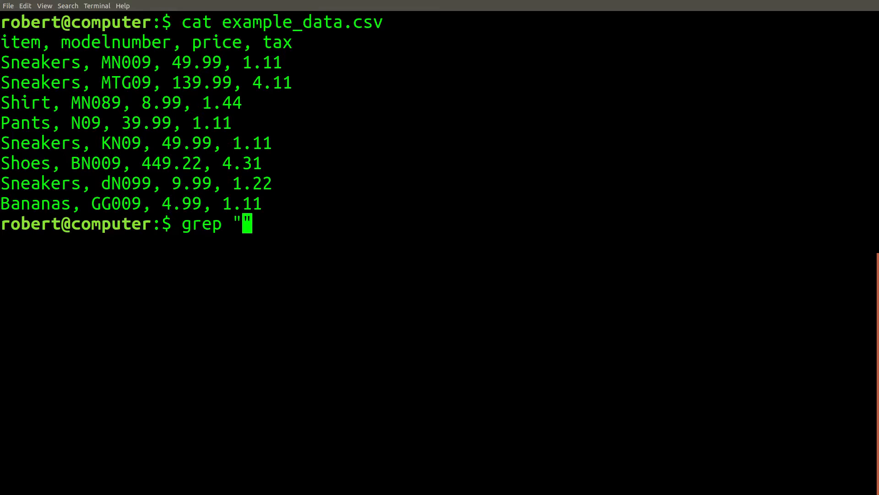
text([A-Z]N0" e)
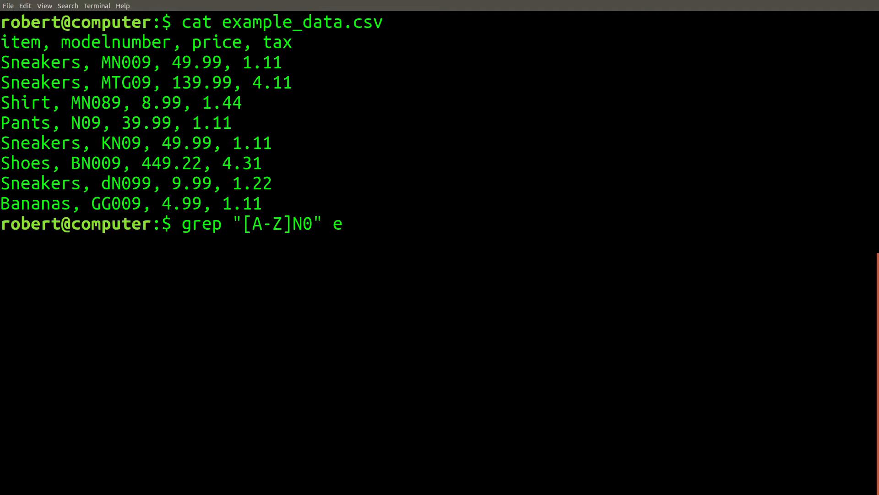
key(Return)
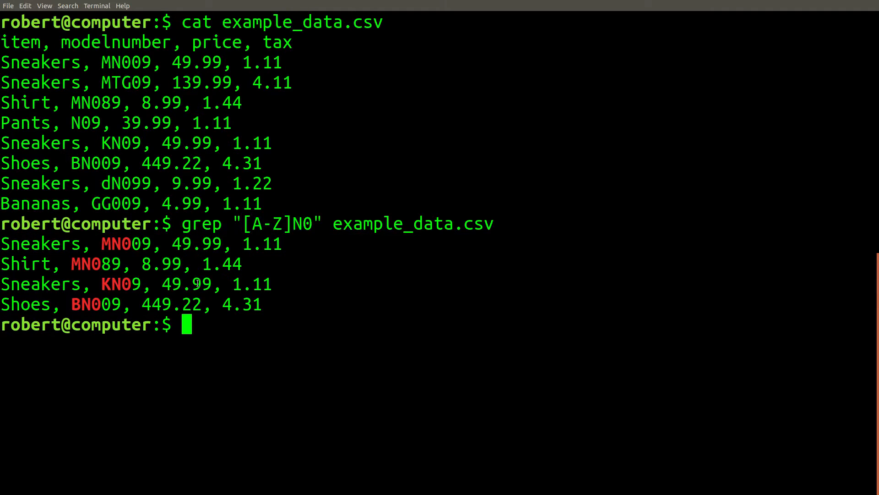
mouse_move(184, 223)
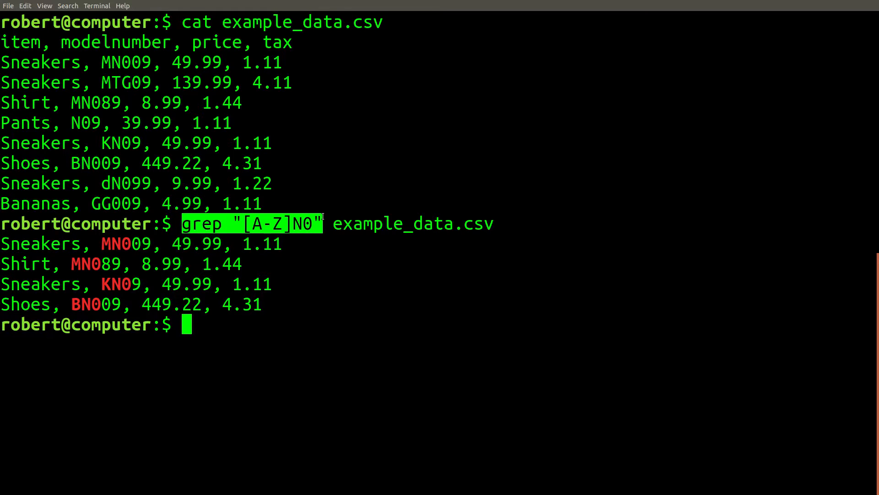
text(vi 1)
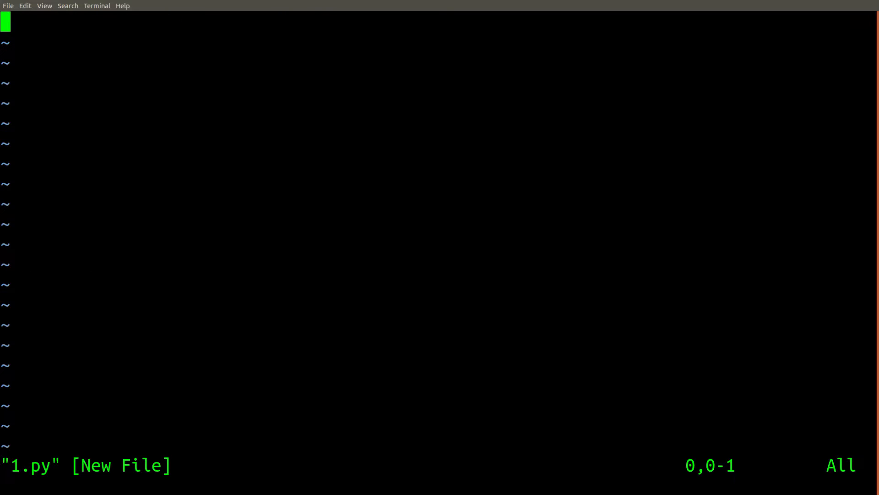
Write a loop over sys.stdin that prints each line.
text(for line in sys.stdin:)
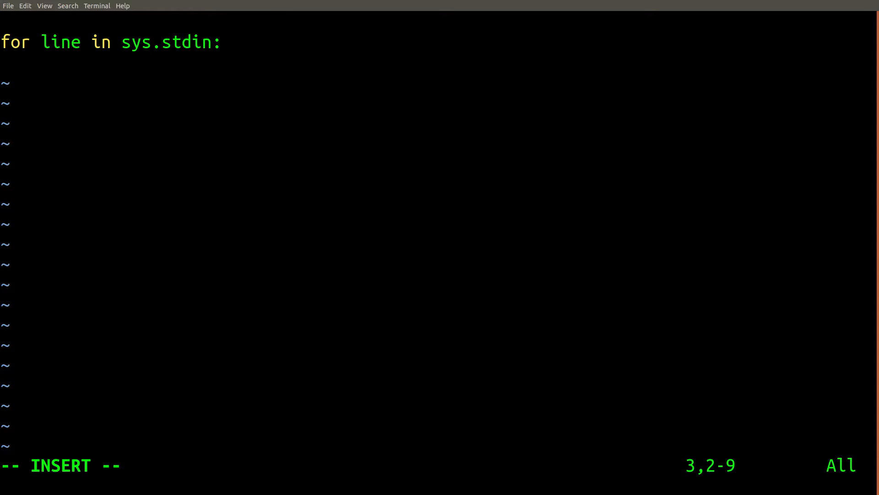
key(Return)
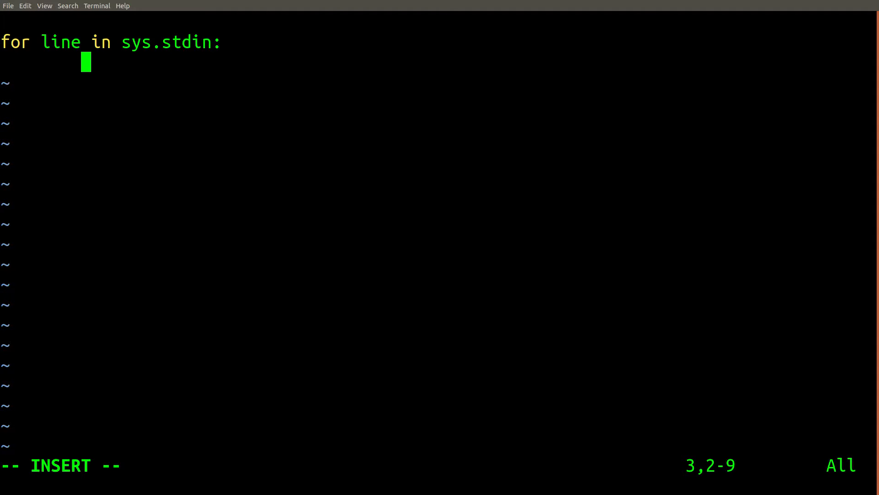
text(print()
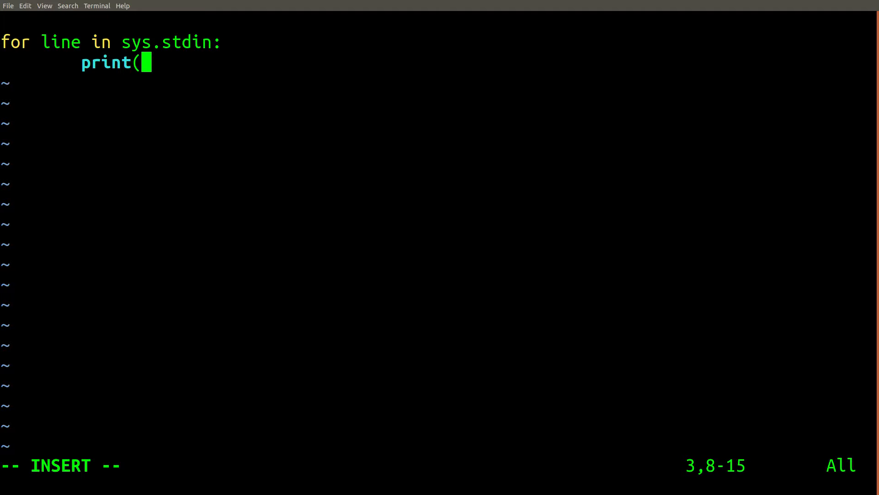
text(line))
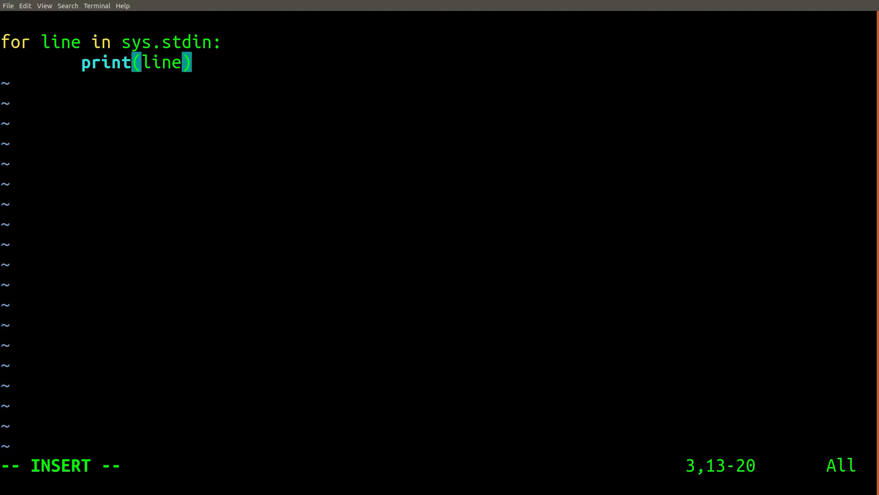
key(Escape)
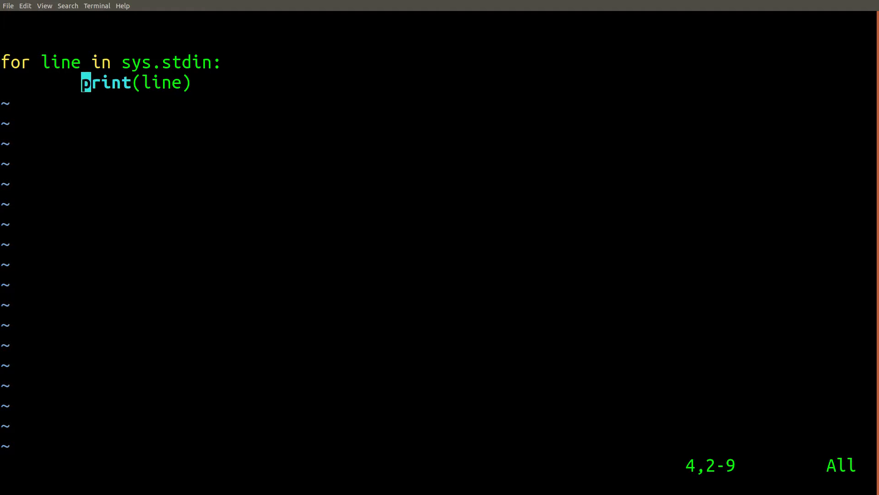
Add 'import sys' at the top of 1.py and save with :wq.
key(gg)
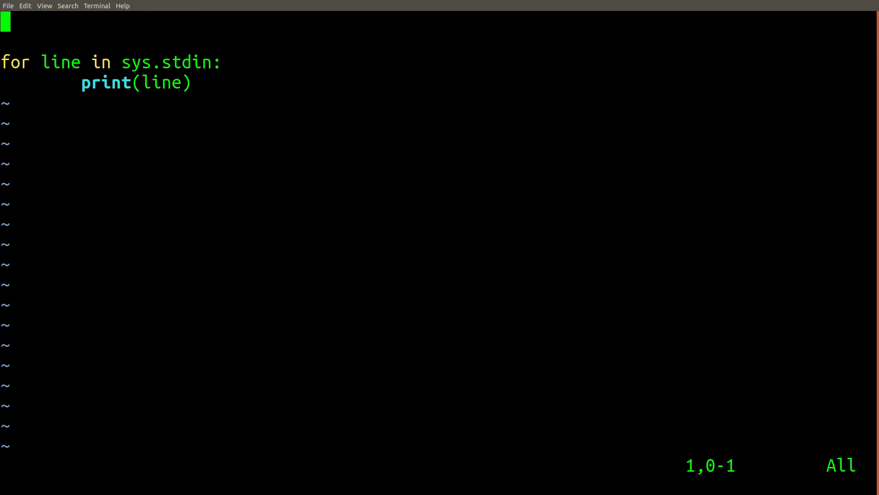
key(i)
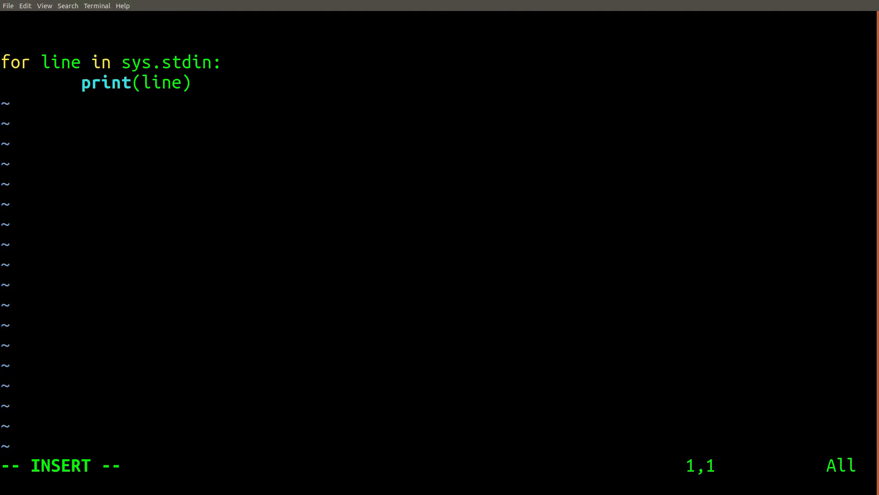
text(import sys)
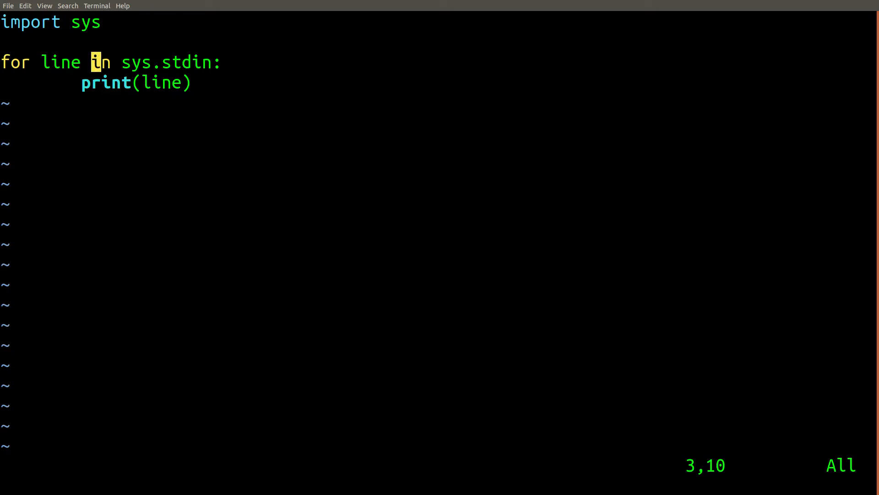
text(:wq)
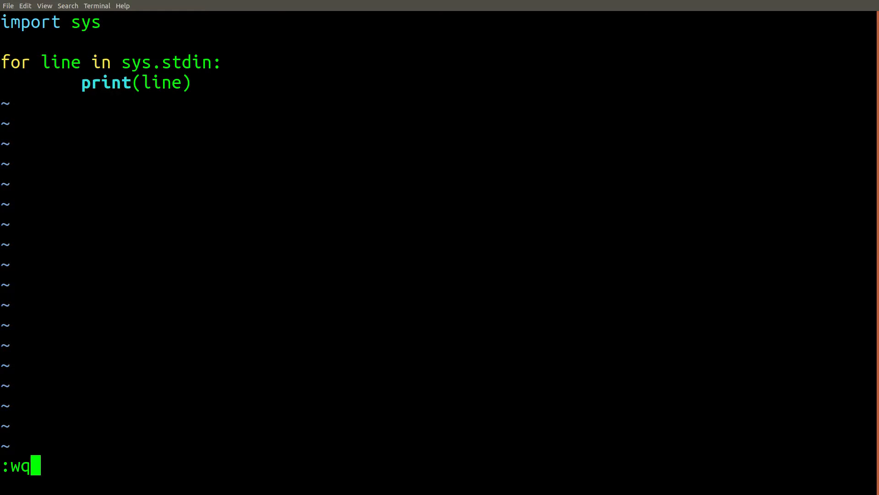
Pipe example_data.csv into python 1.py, which echoes rows with blank lines between them.
key(Return)
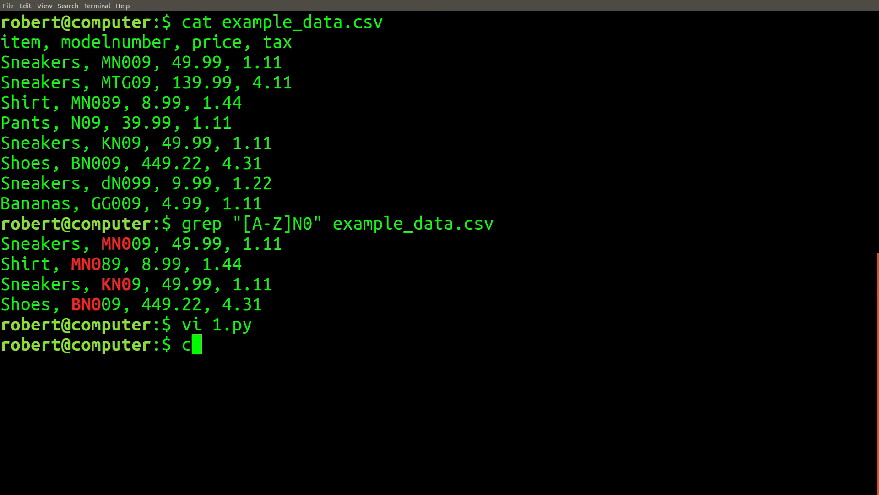
text(at example_data.csv)
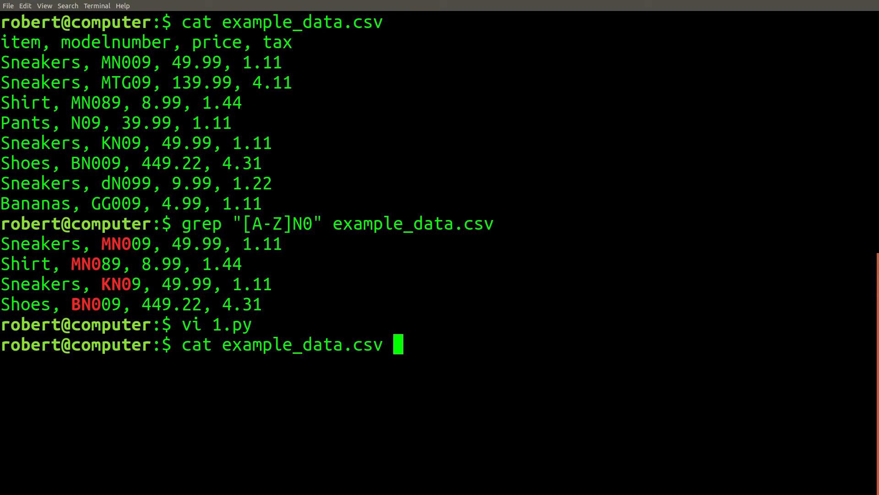
text(| python)
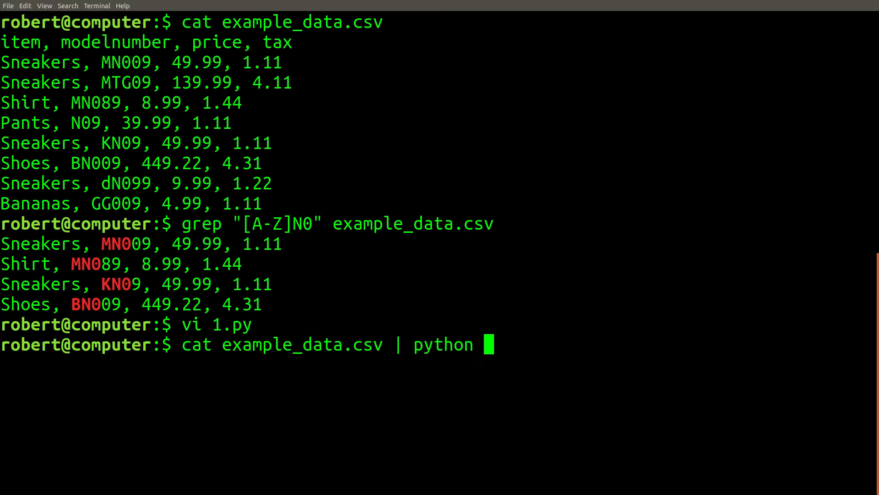
text(1.)
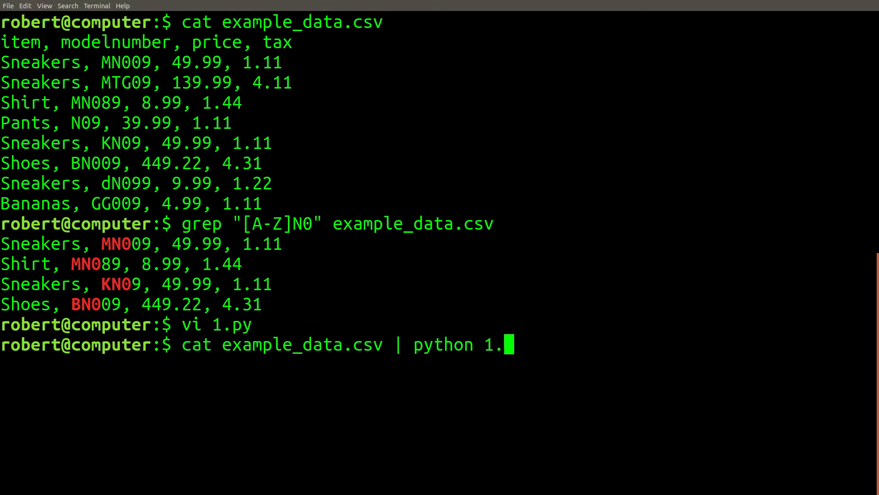
key(Return)
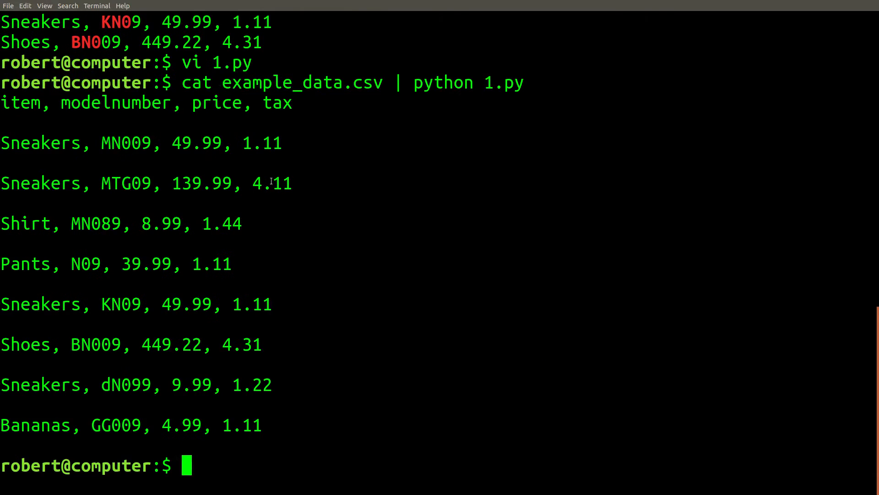
mouse_move(4, 396)
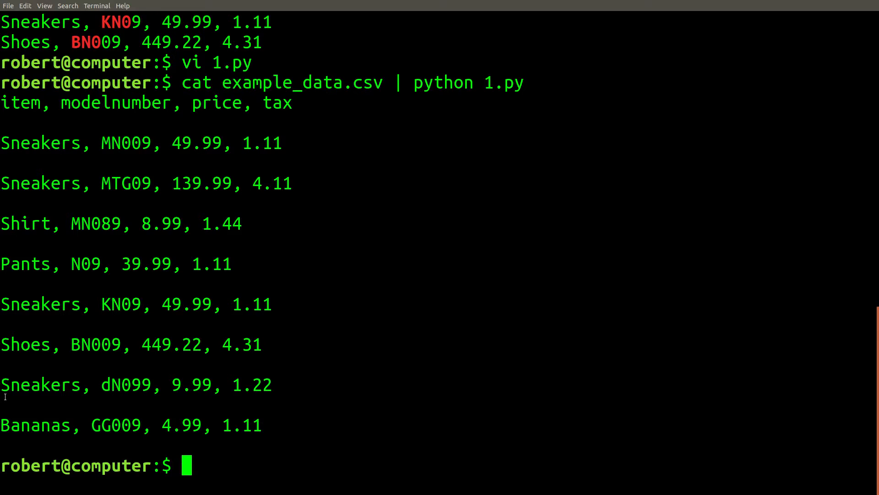
mouse_move(6, 363)
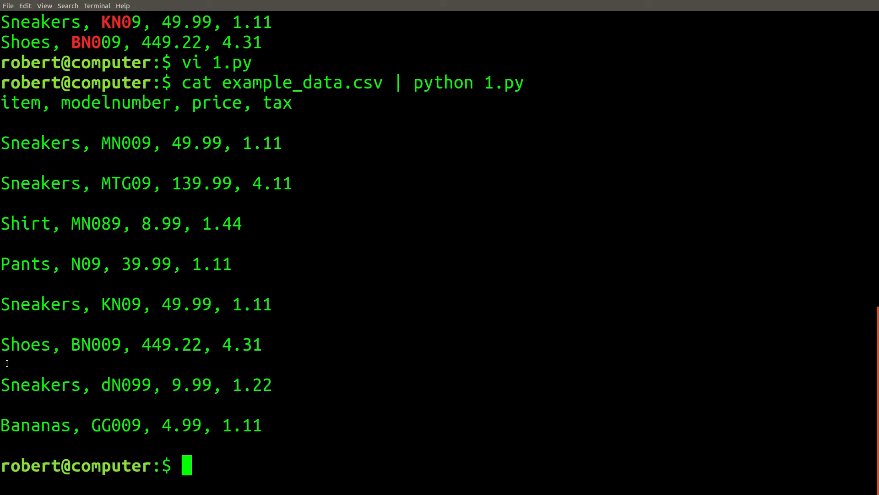
mouse_move(566, 265)
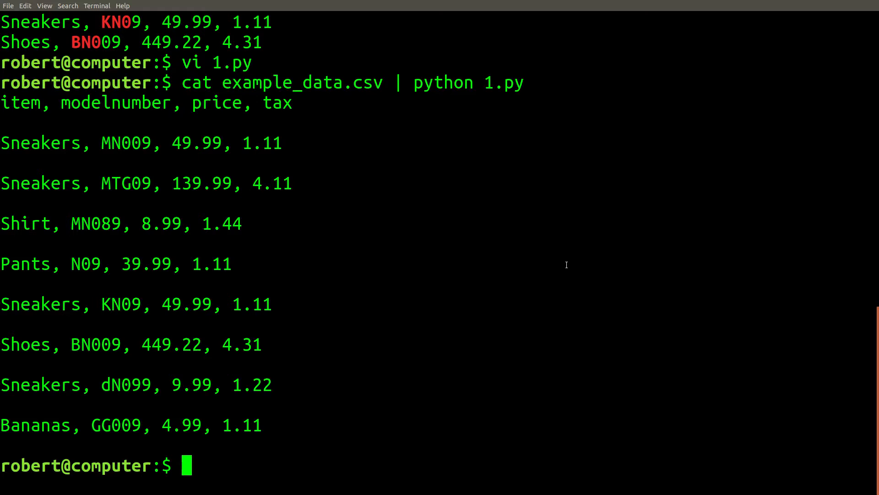
Show the raw CSV, then rerun the pipe through 1.py for comparison.
key(Return)
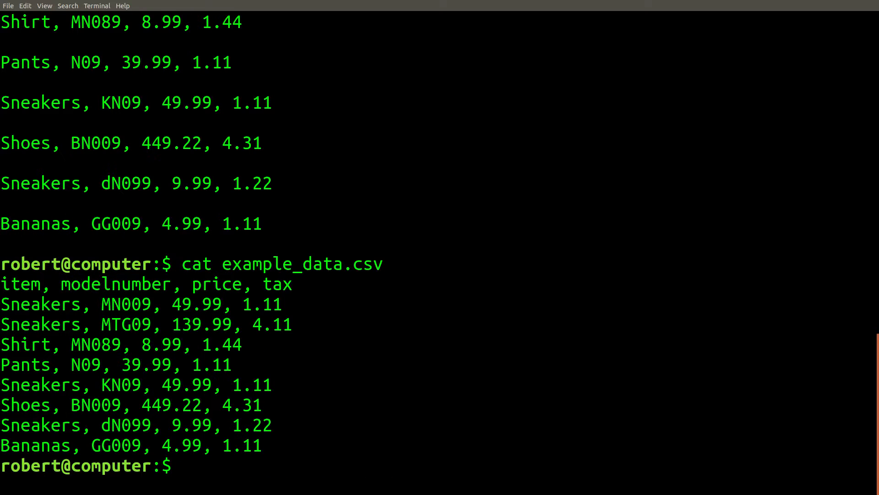
mouse_move(372, 303)
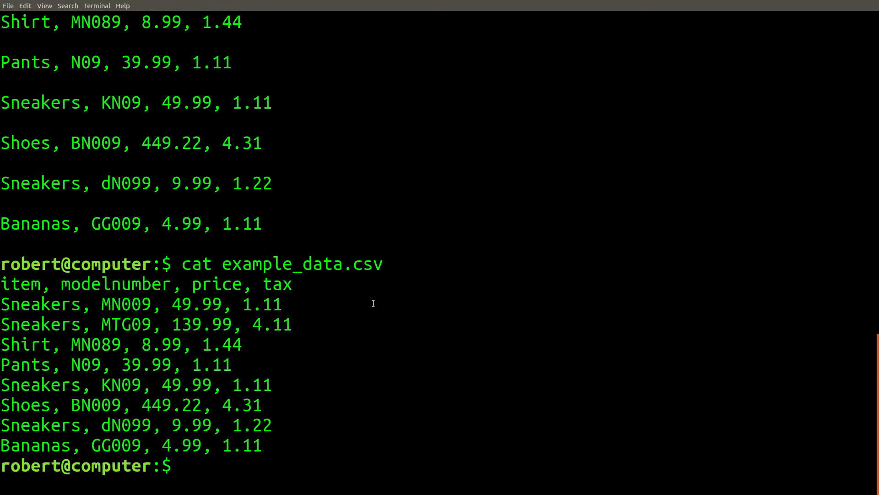
key(Return)
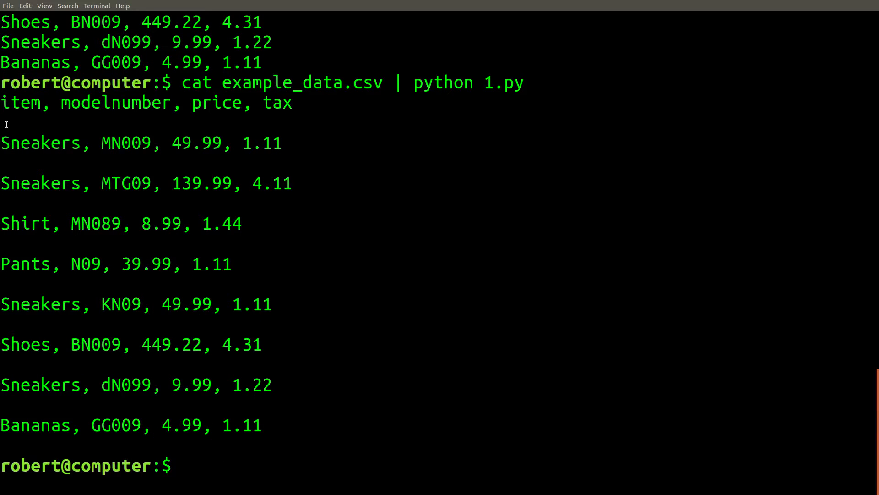
Replace print(line) in 1.py with sys.stdout.write(line).
text(vi 1)
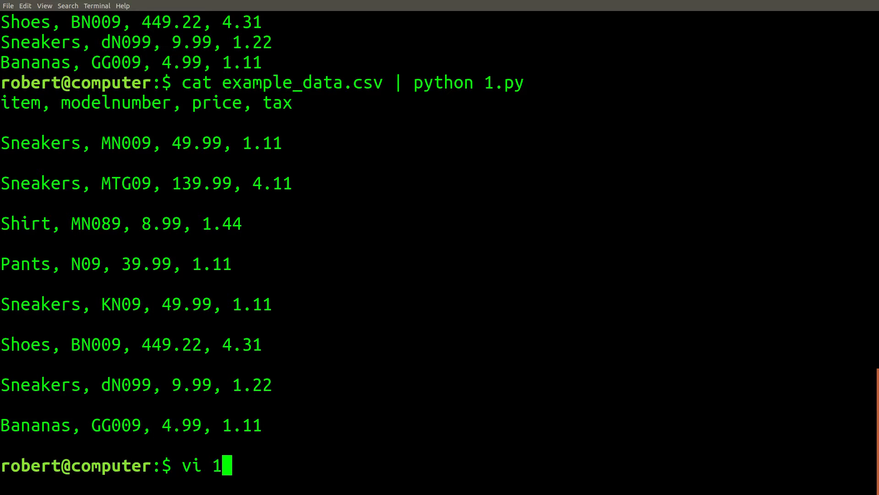
key(Return)
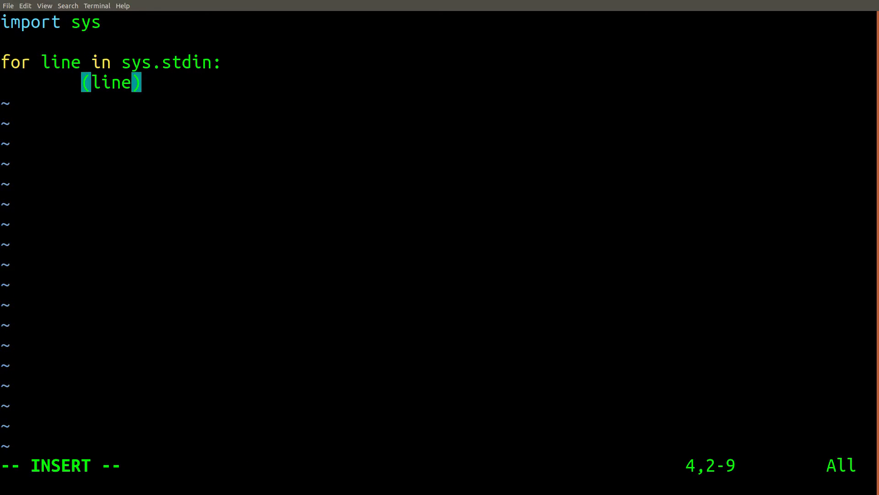
text(sys.st)
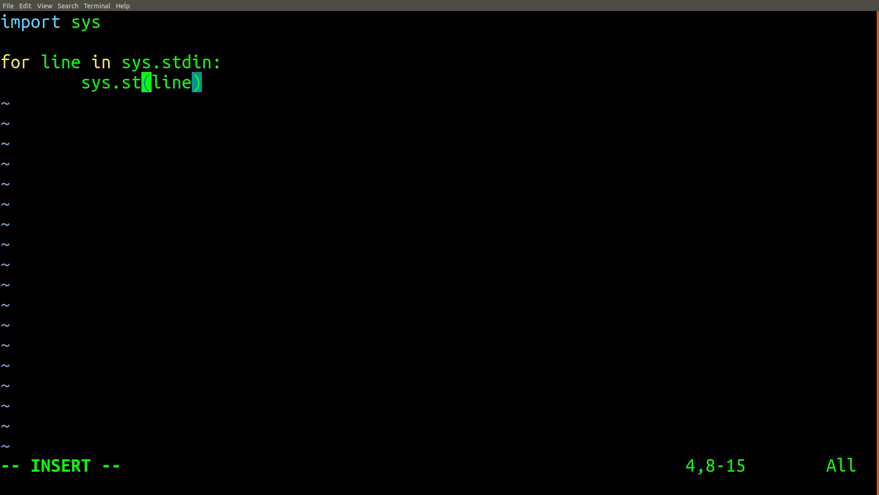
text(dout.)
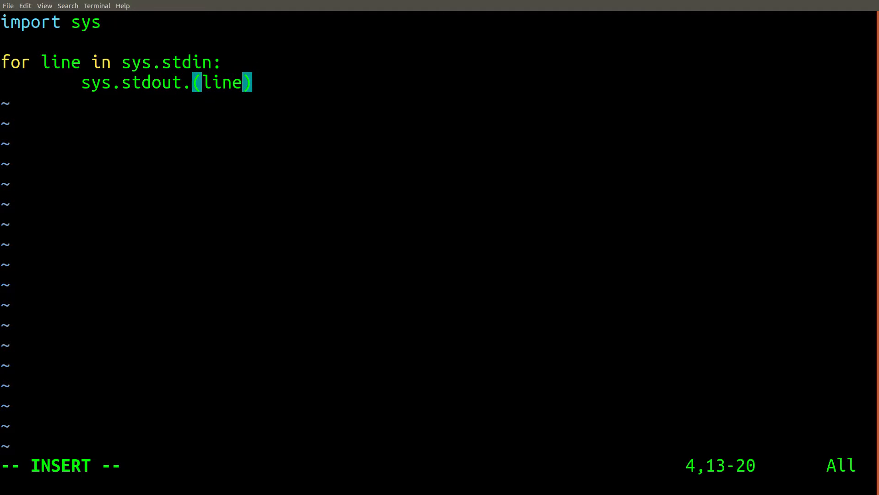
text(write)
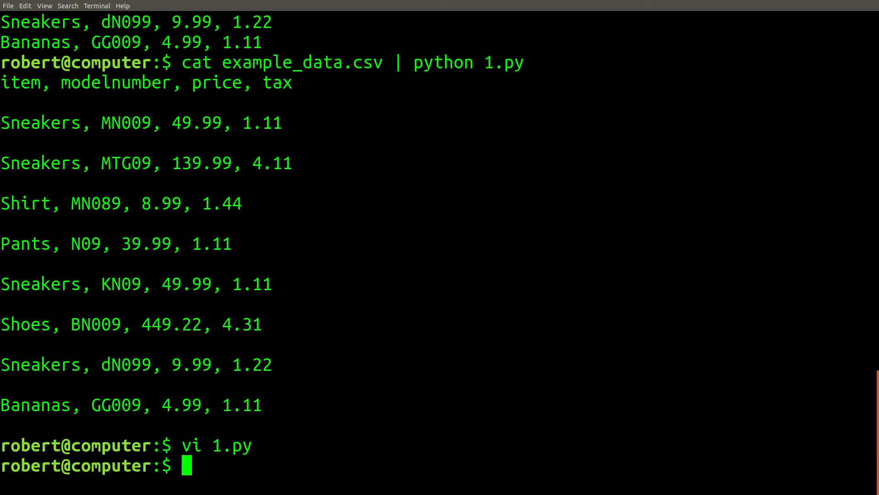
Rerun the pipe and cat the CSV to confirm the output now has no blank lines.
key(Return)
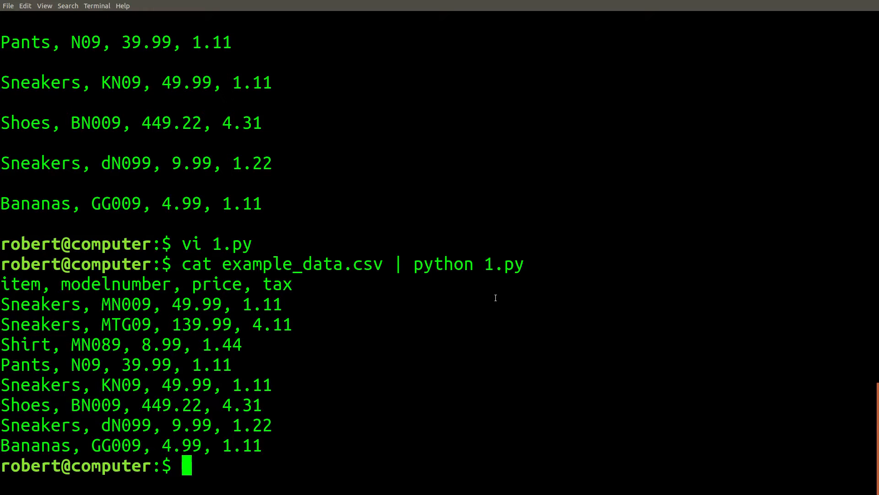
text(cat example_data.csv |)
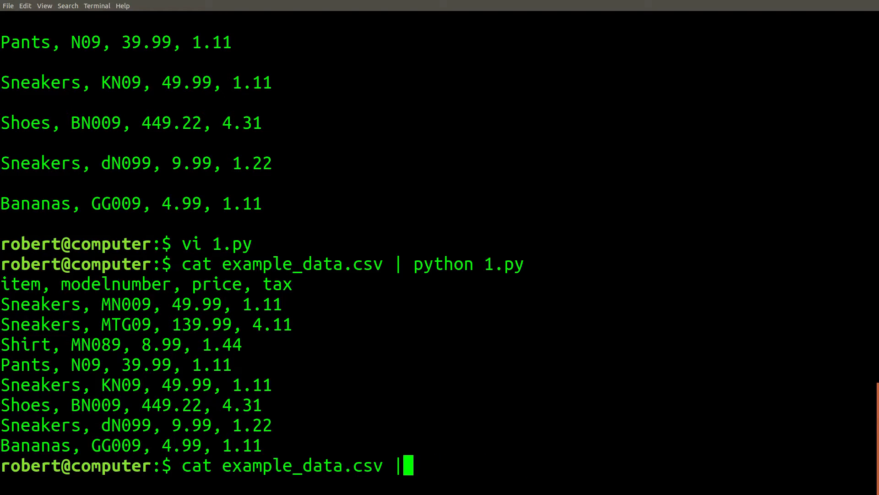
key(Return)
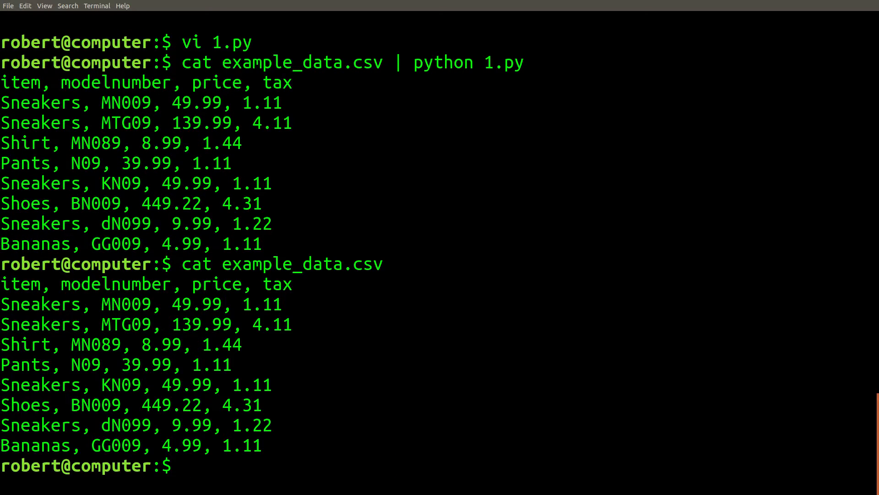
text(cat example_data.csv | python 1.py)
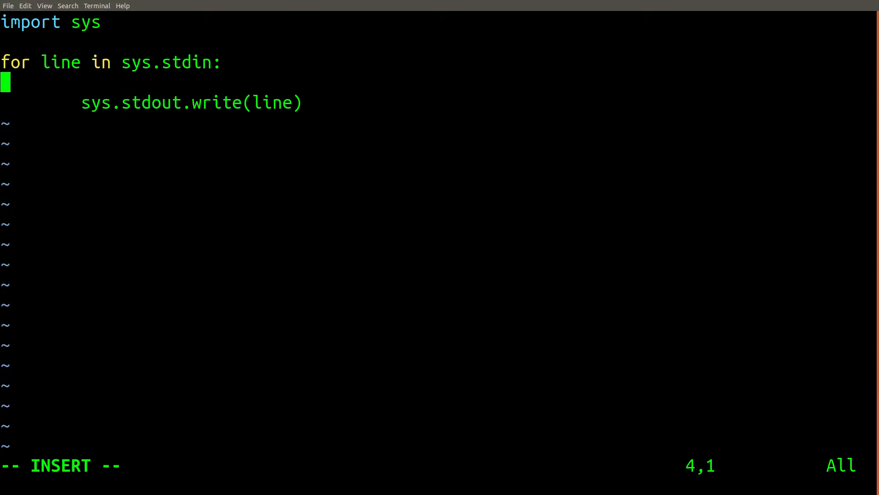
Define regex_pattern = "[A-Z]N0" and pattern = re.compile(regex_pattern) inside the loop.
key(Tab)
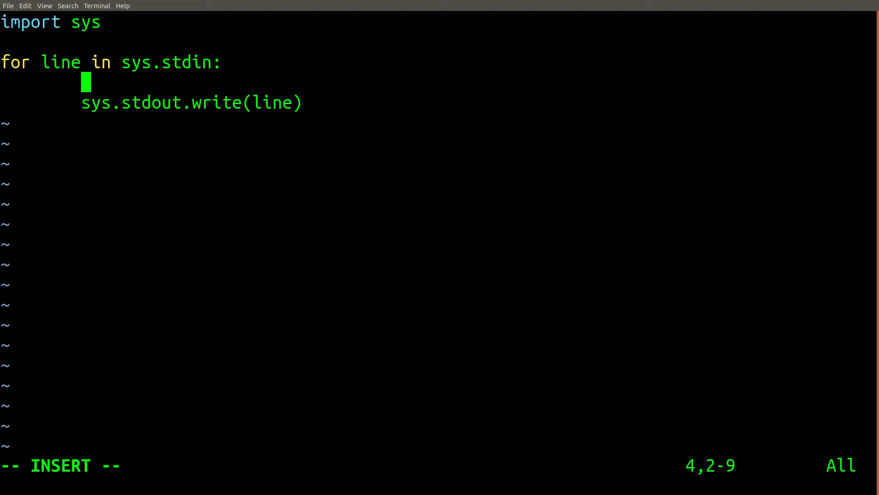
text(regex_pattern)
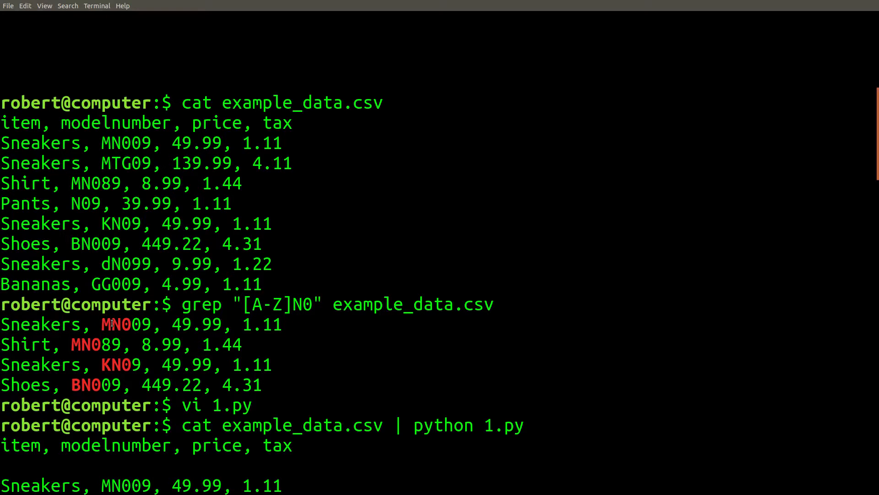
right_click(300, 209)
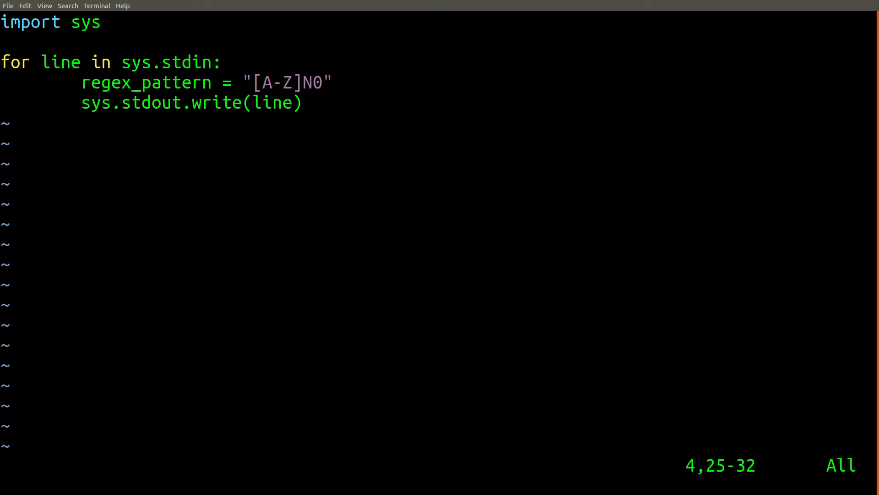
key(o)
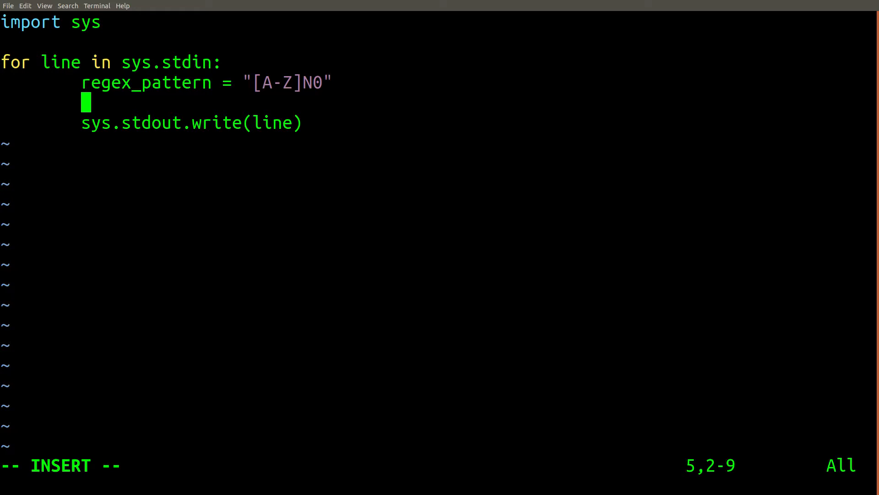
text(p)
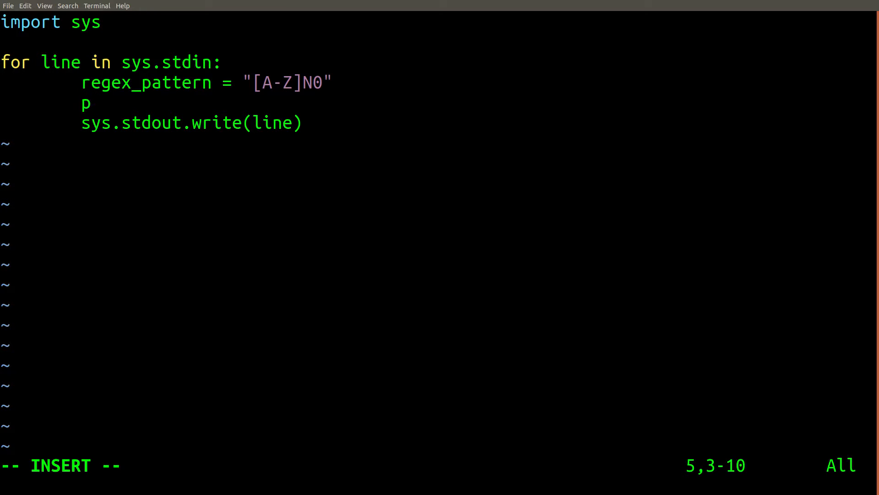
text(attern)
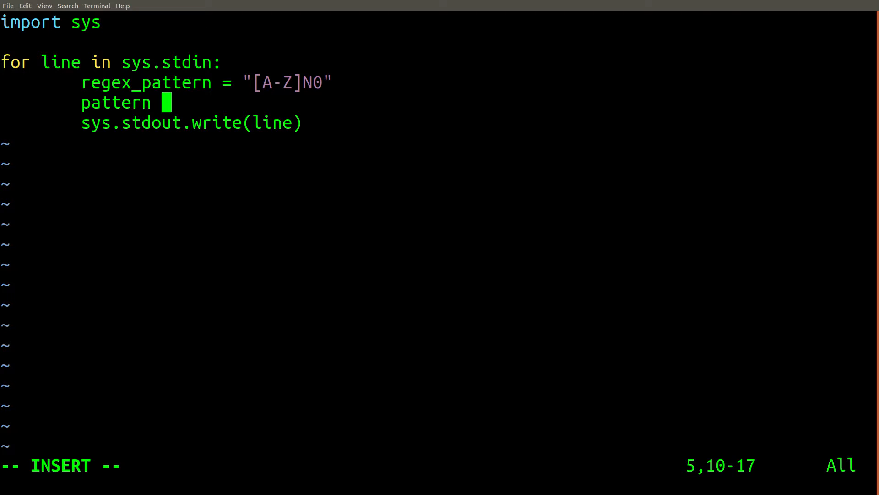
text(= re.compile(regex_pattern))
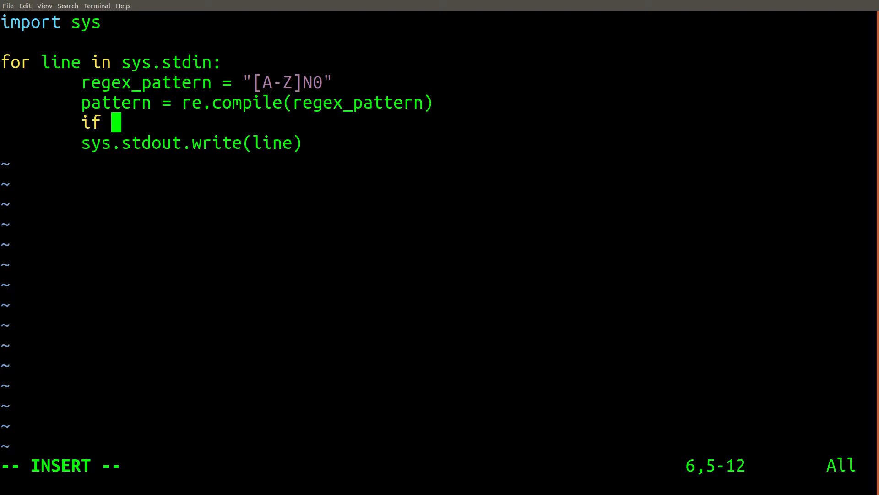
Guard the write with if pattern.search(line), add 'import re' at top, and save with :wq.
text(pattern.se)
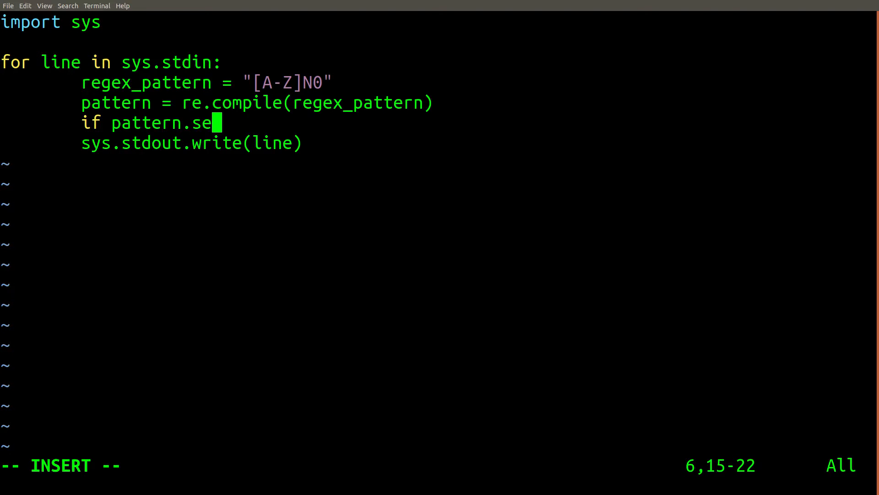
text(rch(line):)
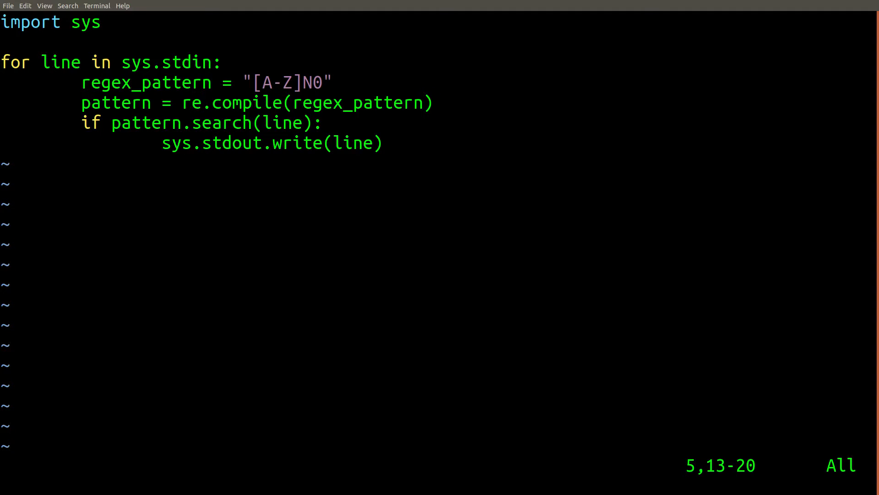
key(gg)
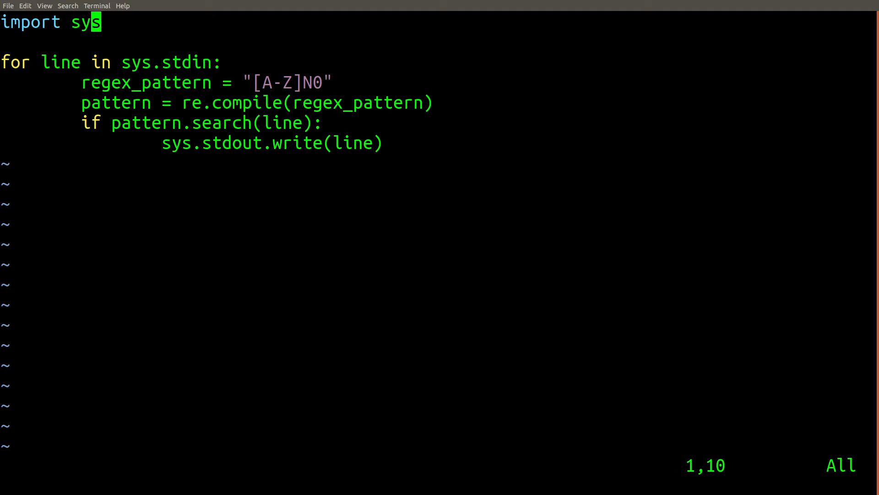
text(import re)
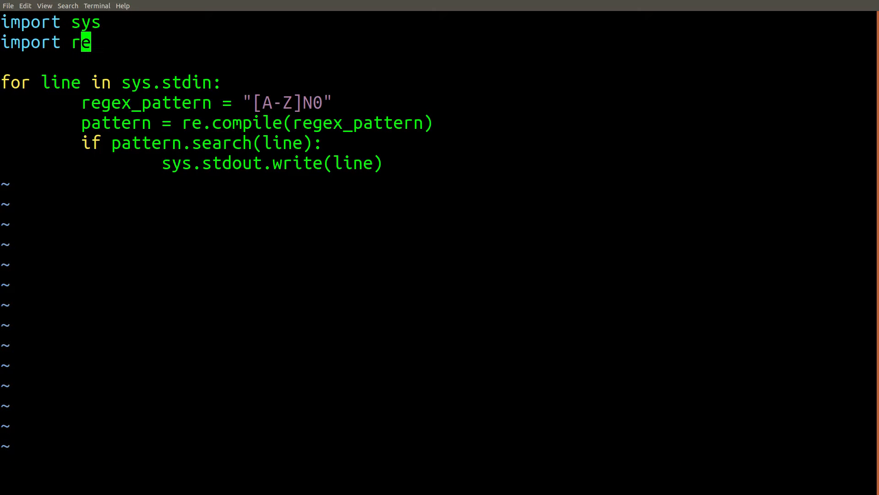
text(:wq)
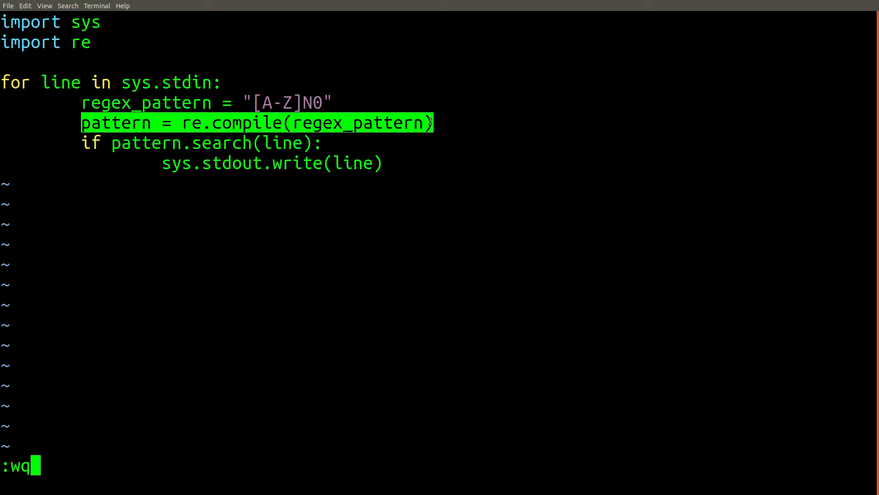
key(Down)
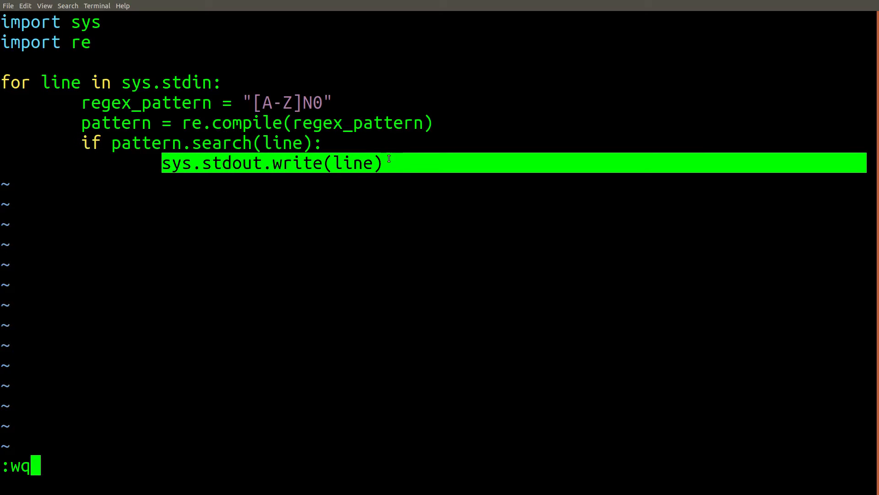
Pipe example_data.csv through 1.py to confirm it prints grep's four rows, then reopen 1.py in vim.
key(Return)
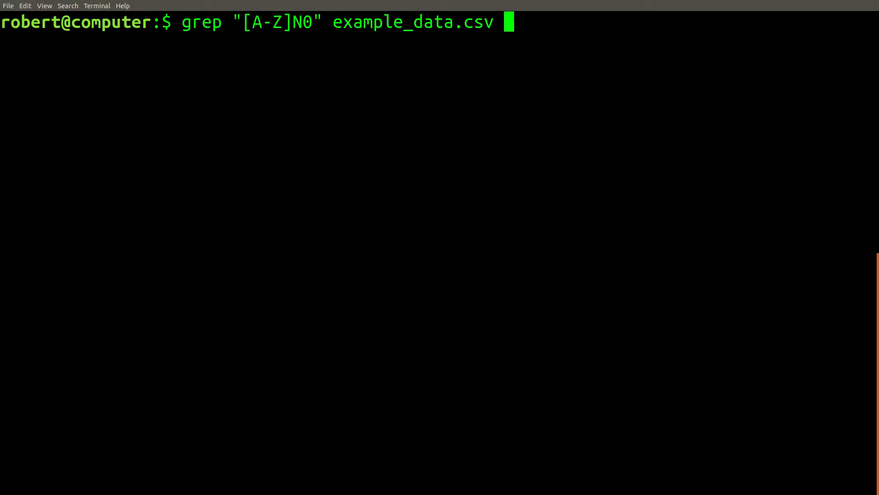
key(Return)
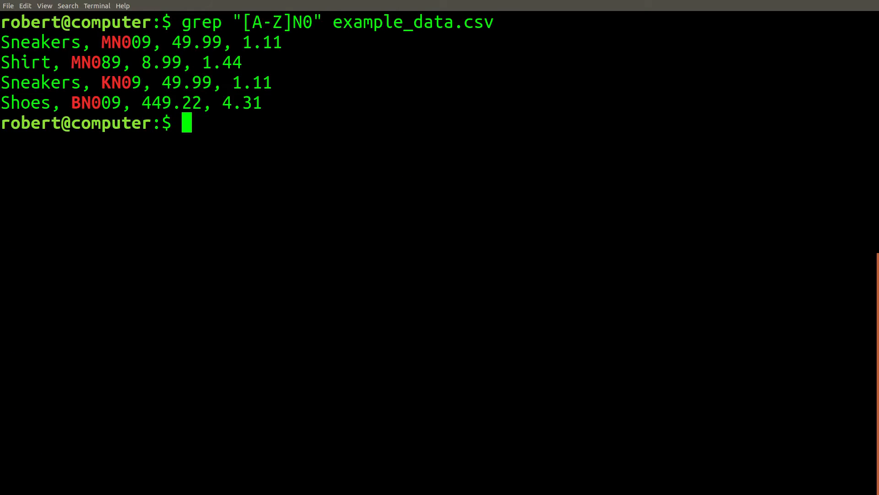
text(cat example_data.csv | python 1.py)
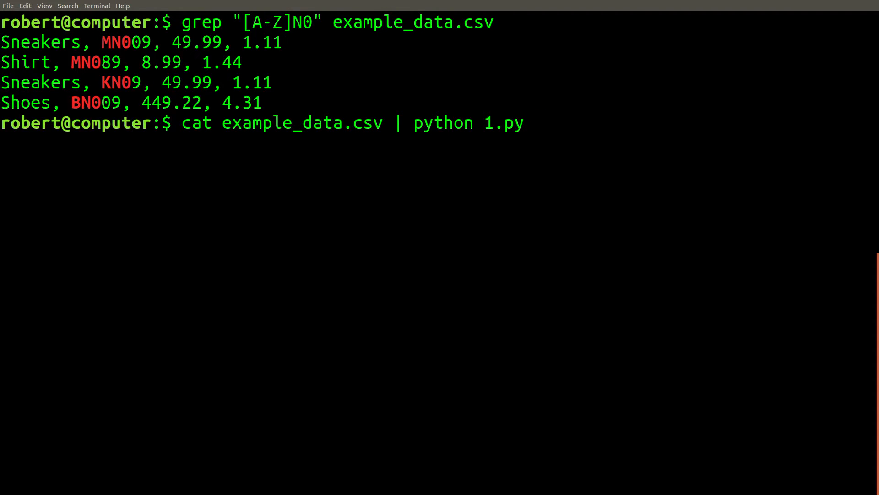
key(Return)
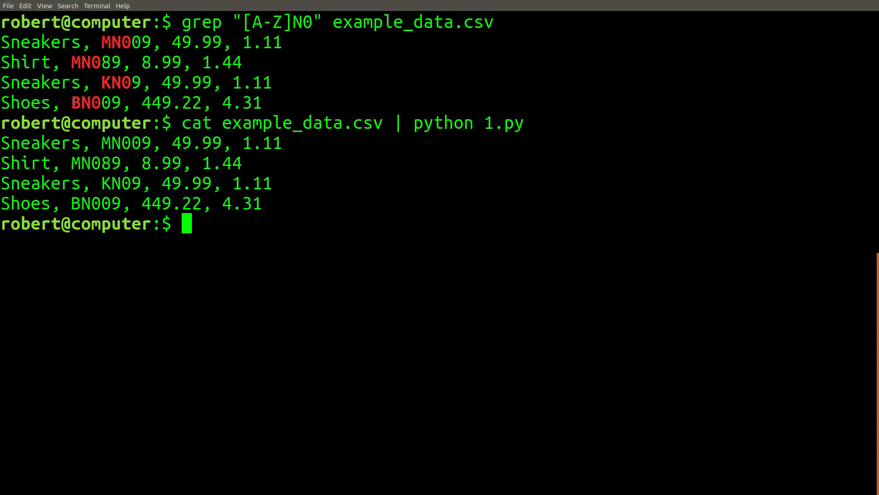
drag(0, 143, 866, 203)
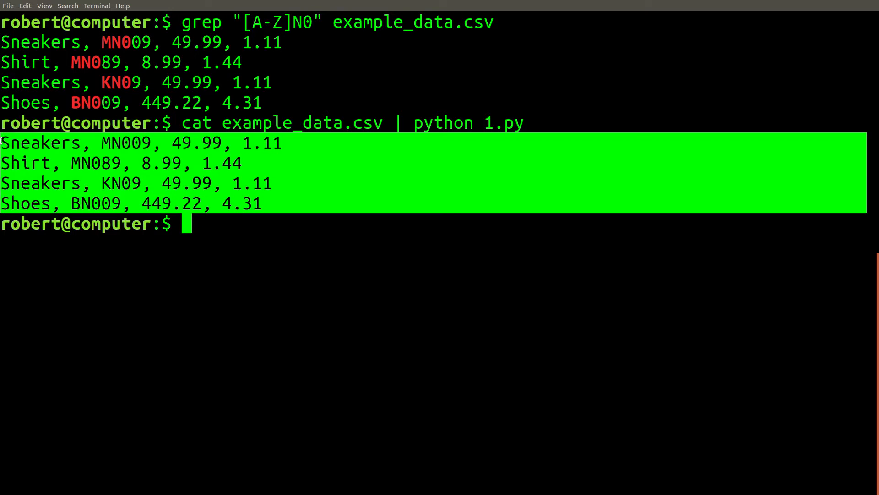
text(vim 1.py)
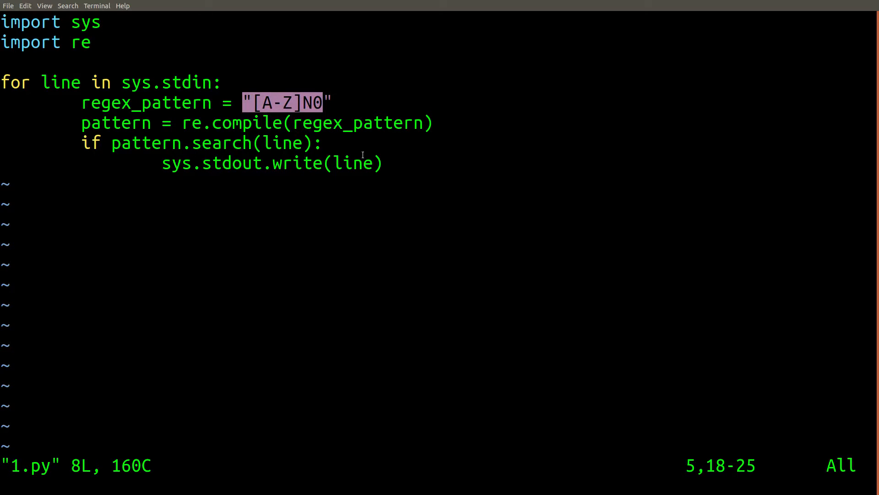
Replace the hardcoded pattern in 1.py with sys.argv[1].
text(s)
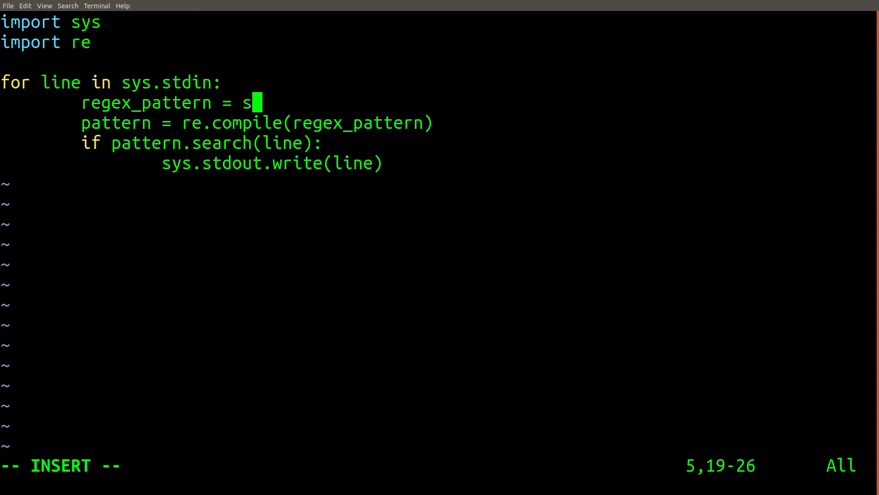
text(ys.arg)
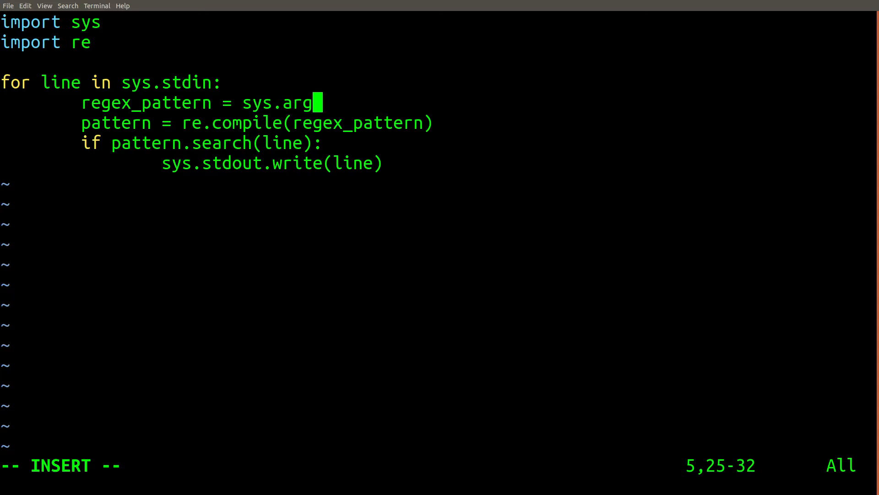
text(v[1])
text(cat example_data.csv | python 1.py "[A-Z]N0")
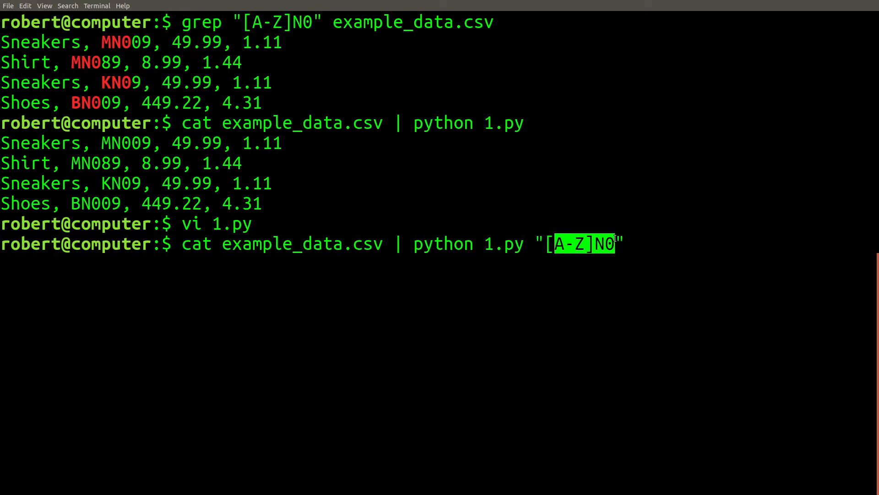
Run 1.py with the "[A-Z]N0" and "(Shoes|Sneakers)" patterns as arguments.
key(Return)
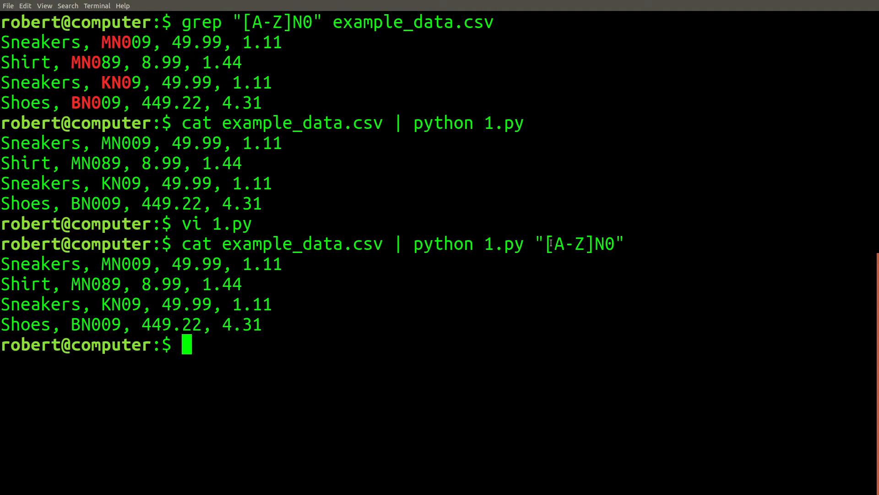
mouse_move(559, 283)
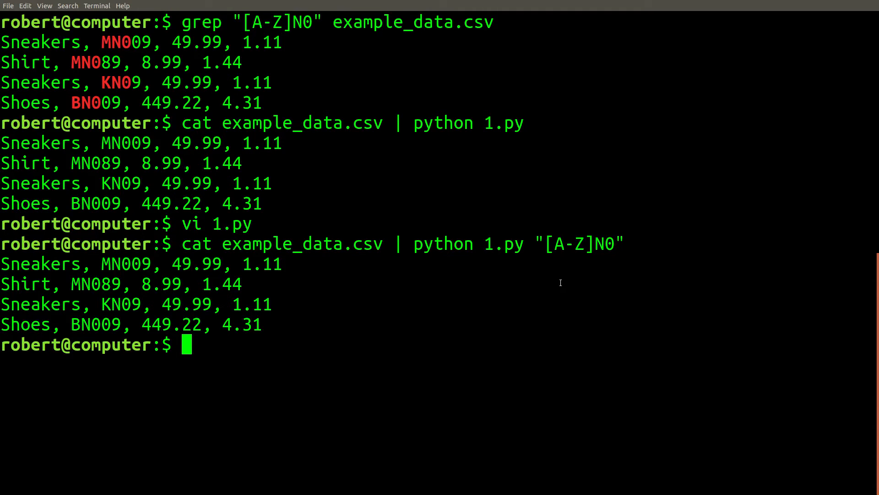
text(cat example_data.csv | python 1.py "[A-Z]")
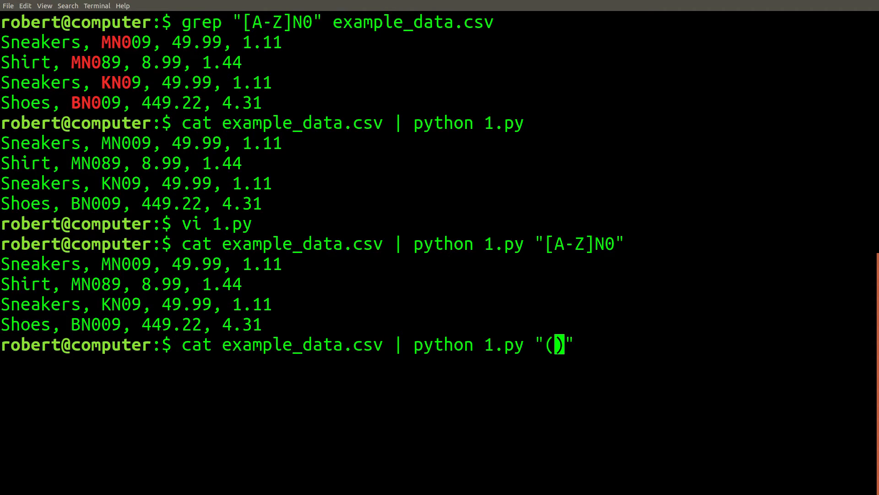
text(Shoes|)
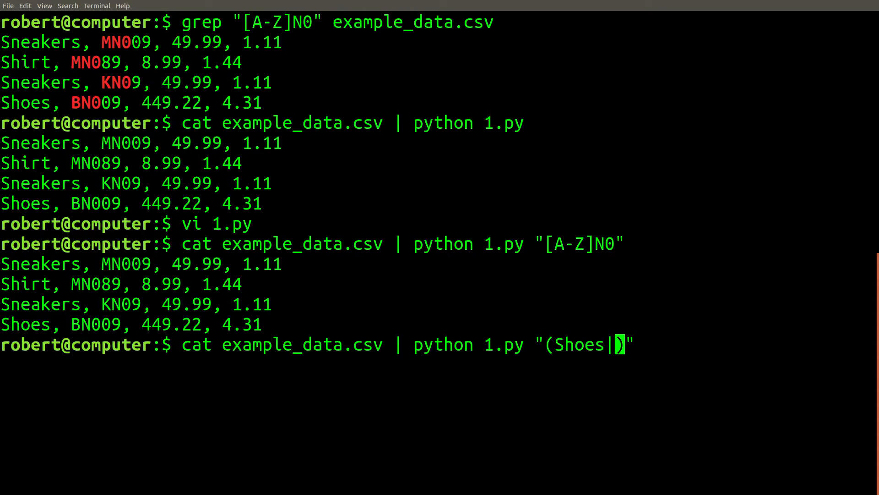
text(Sneakers)
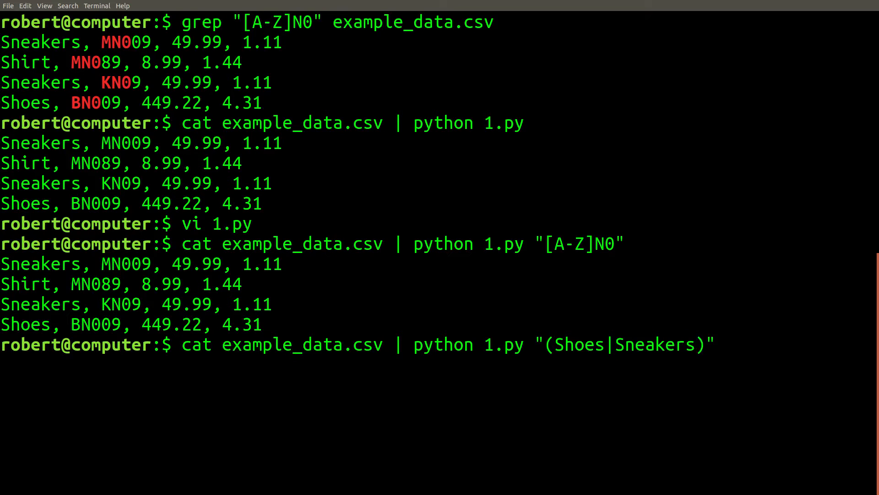
key(Return)
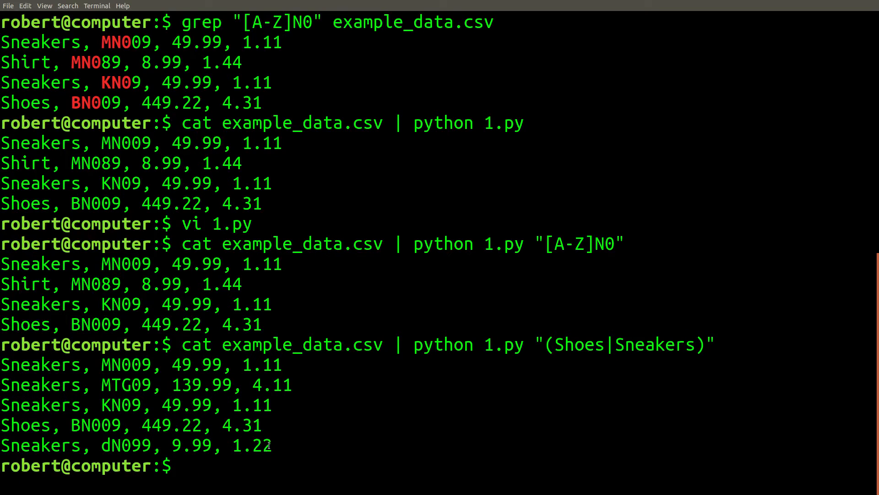
Run grep with the escaped \(Shoes\|Sneakers\) pattern to compare its five rows.
text(cat example_data.csv | grep "(Shoes|Sneakers)")
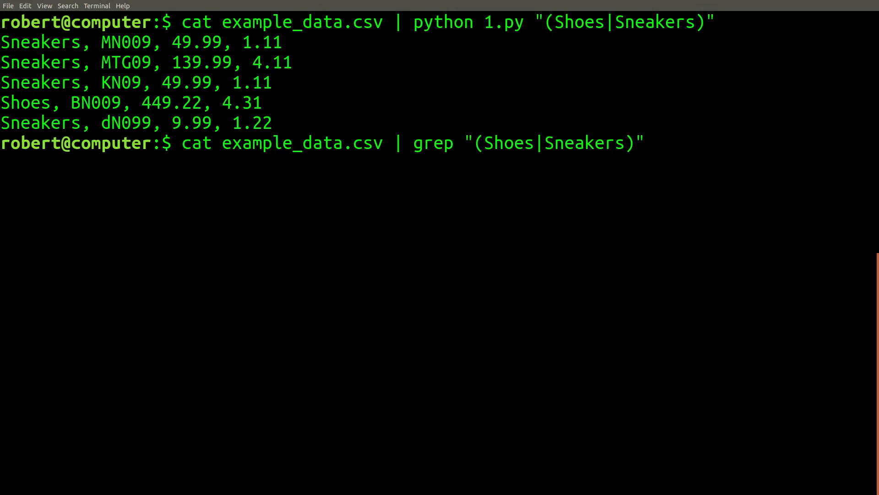
text(\)
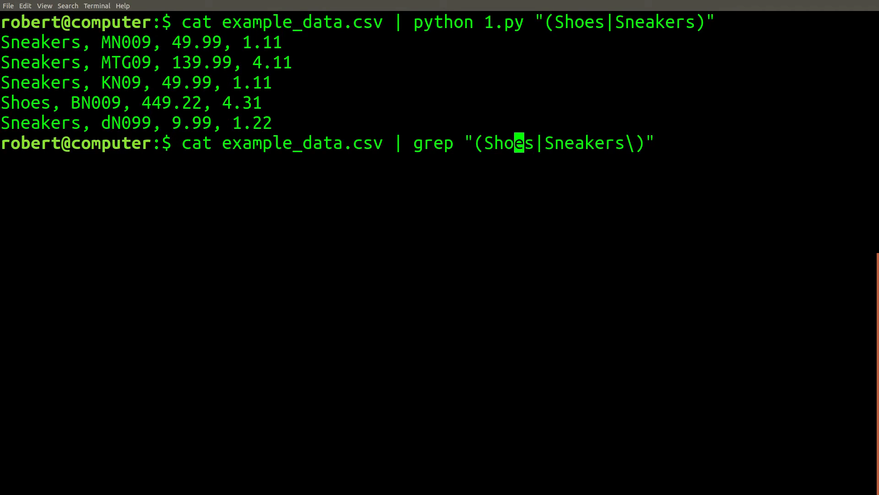
text(\)
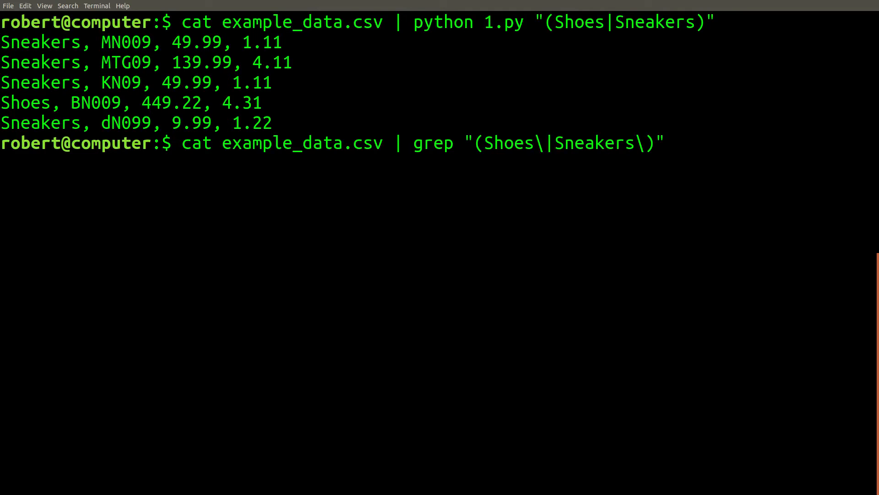
key(Return)
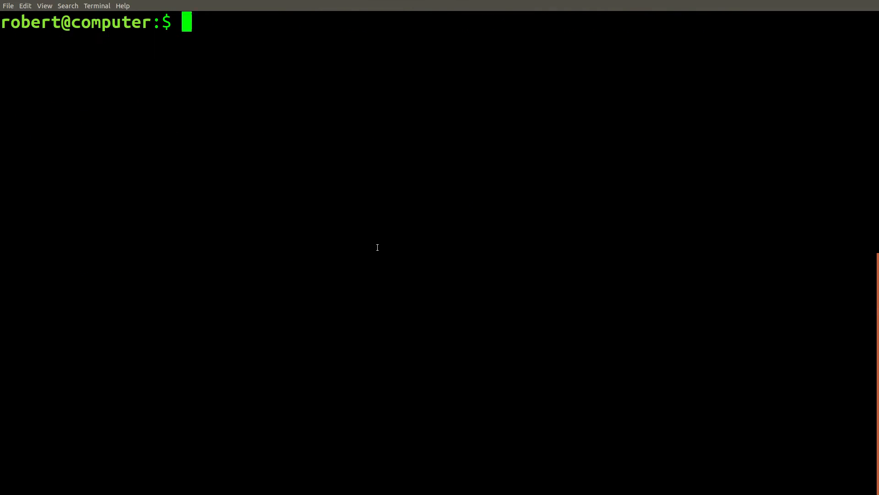
Pipe example_data.csv into grep "[A-Z]N0", printing the four matching rows.
text(cat example_data.csv | grep "[A-Z]N0")
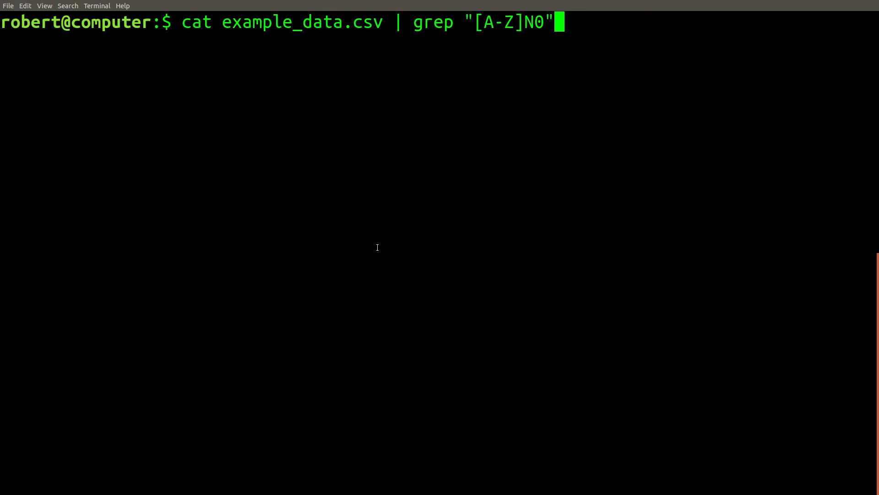
key(Return)
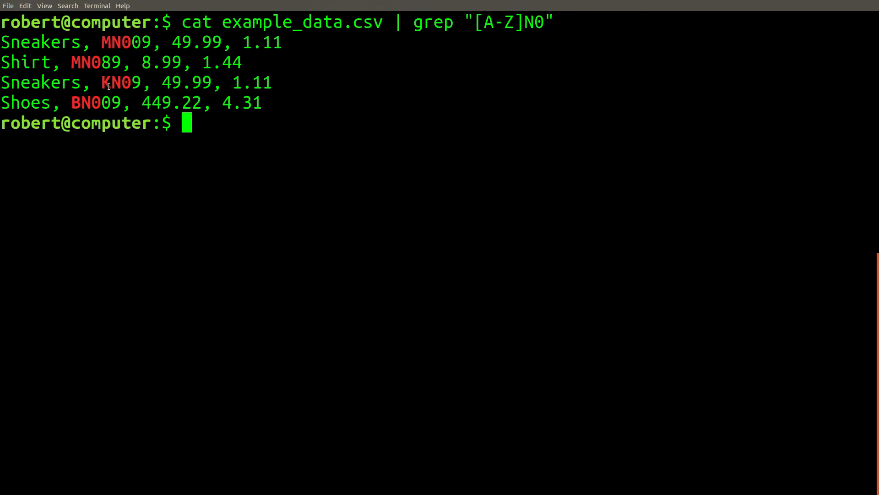
double_click(119, 82)
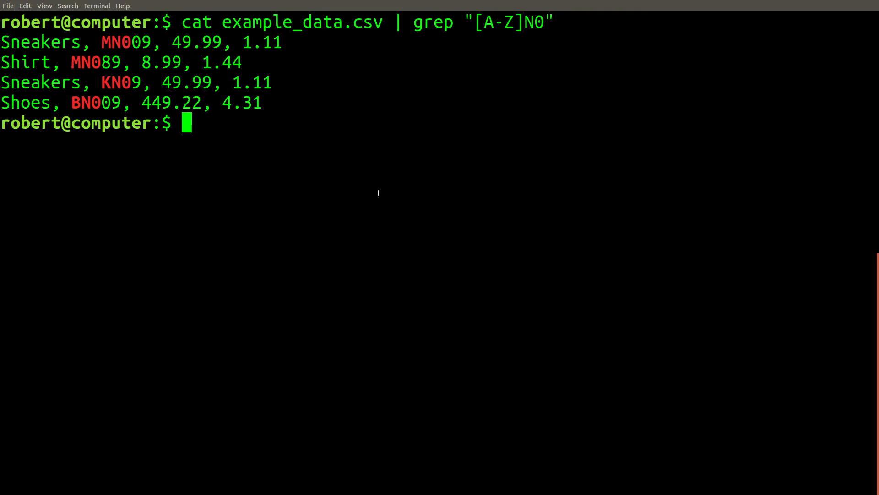
Rerun grep -o with the pattern "[A-Z]N0[^,]*" to print the full codes MN009, MN089, KN09, BN009.
key(Return)
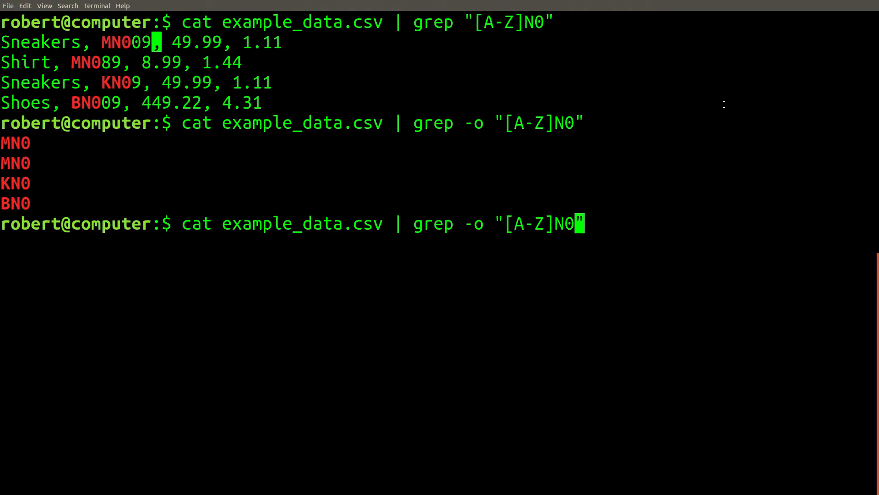
text([])
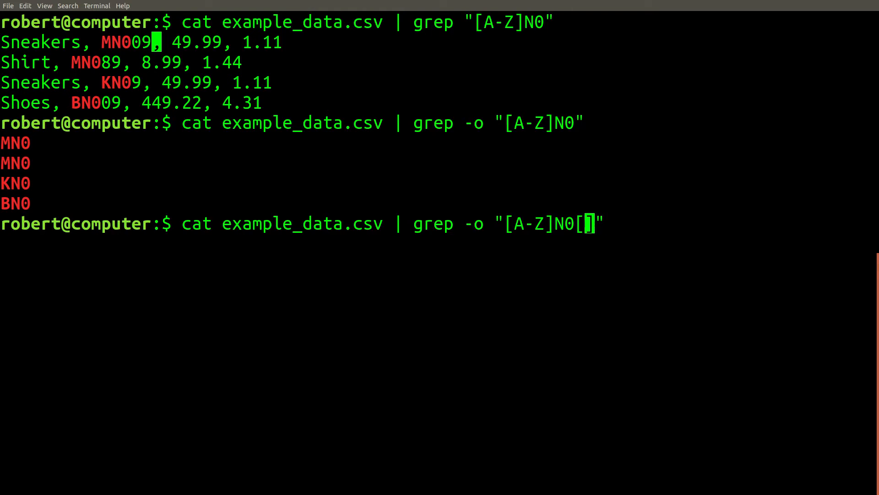
text(^)
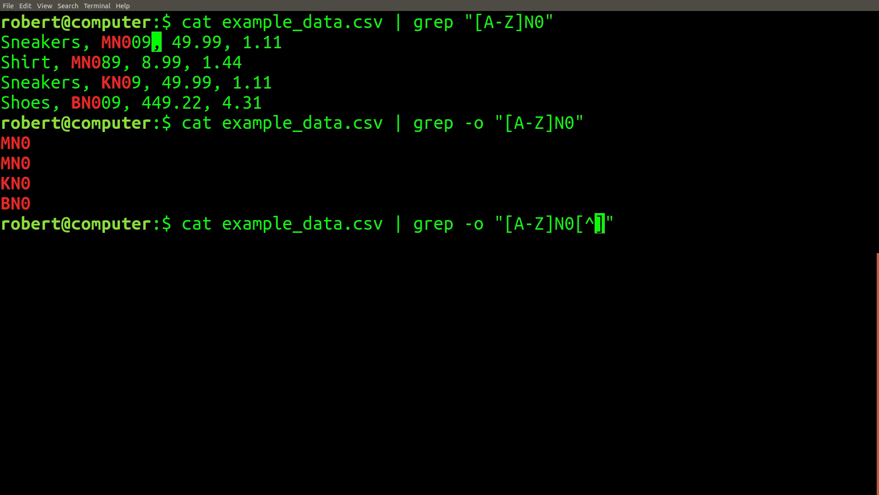
text(,)
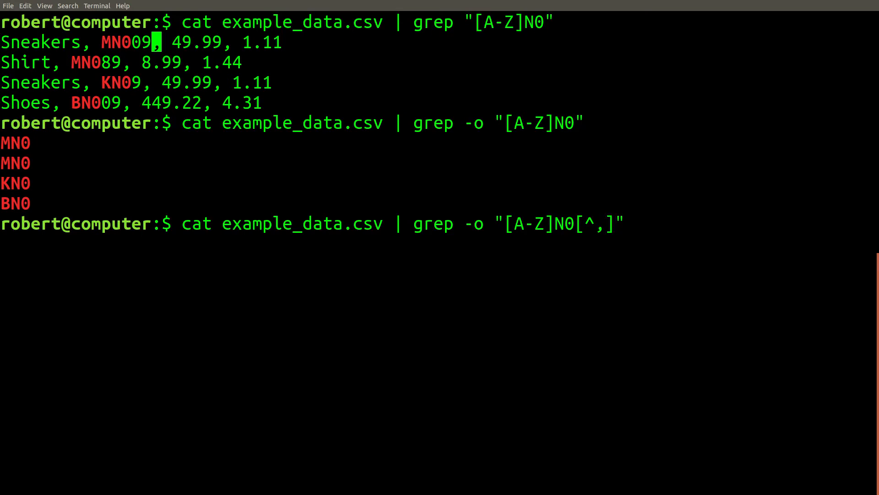
text(*)
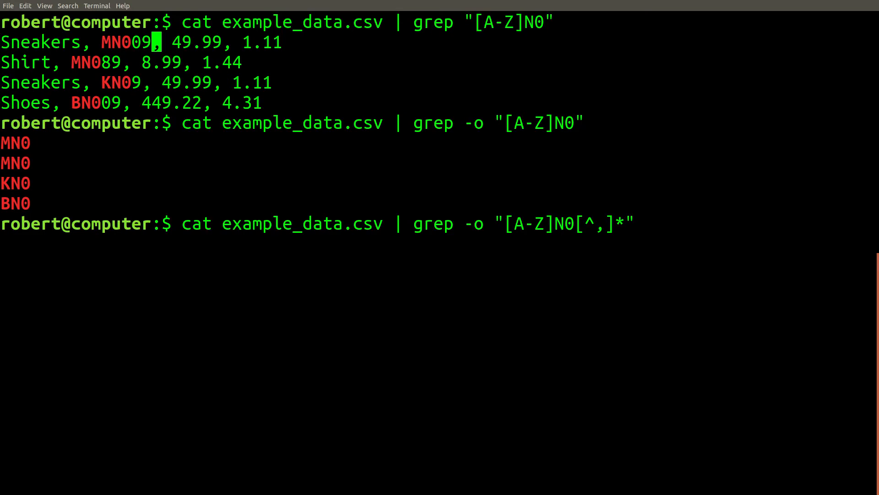
key(Return)
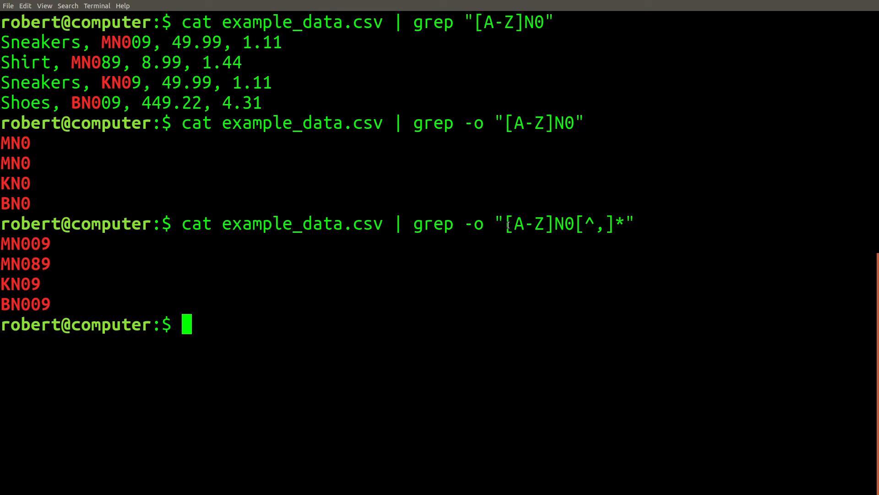
mouse_move(491, 230)
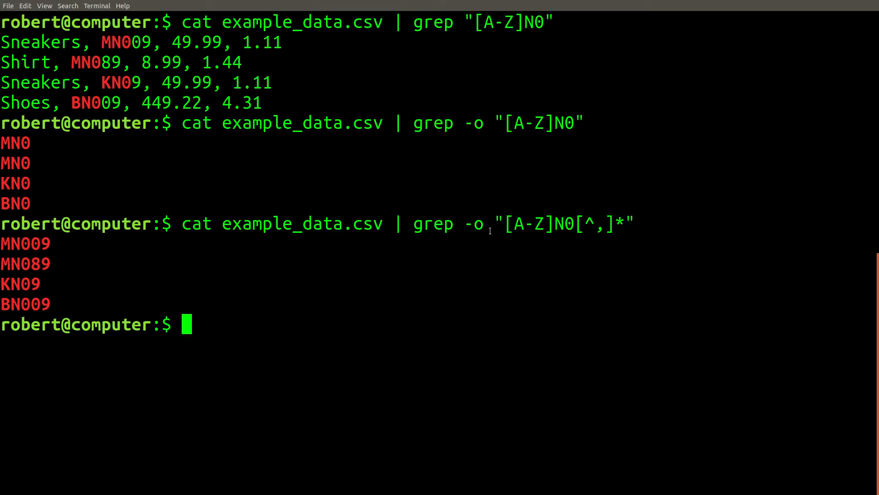
double_click(473, 223)
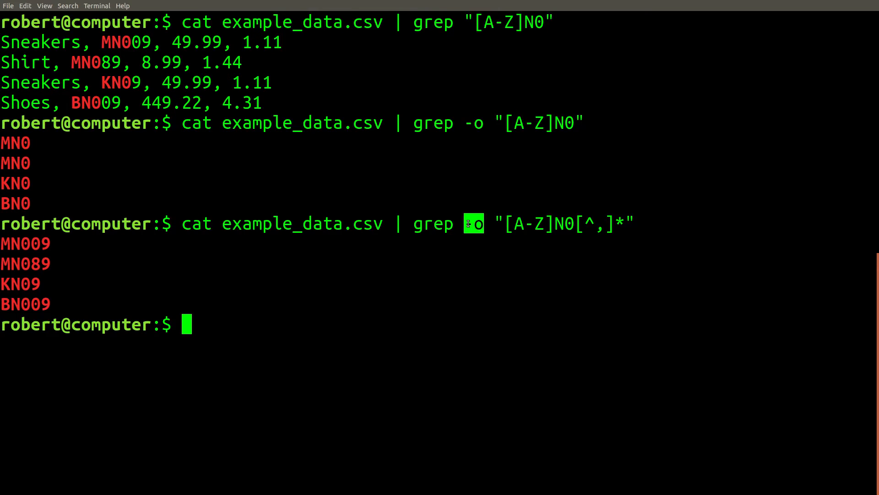
Copy 1.py to 2.py with cp and run python 2.py "[A-Z]N0[^,]*" on the CSV.
text(cp)
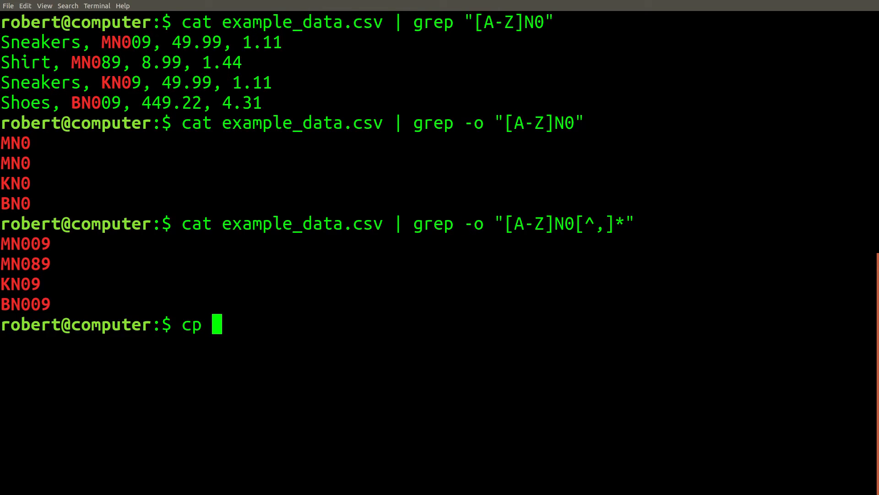
text(1.py 2)
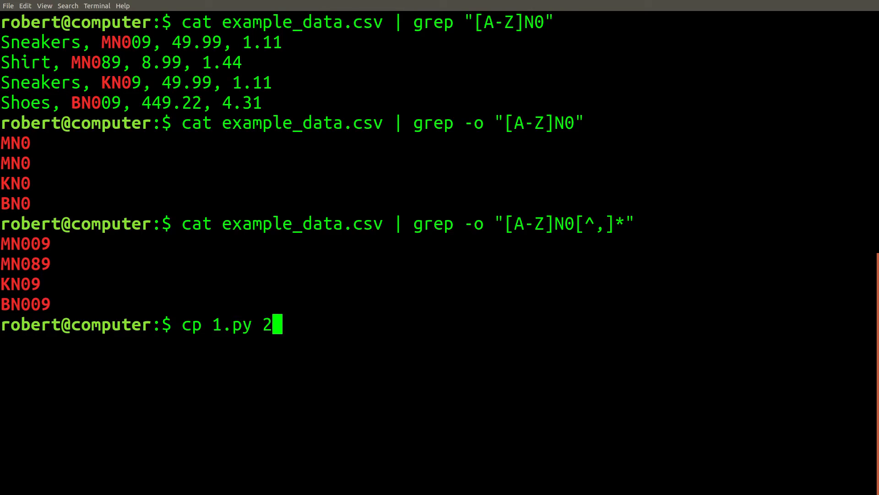
key(Return)
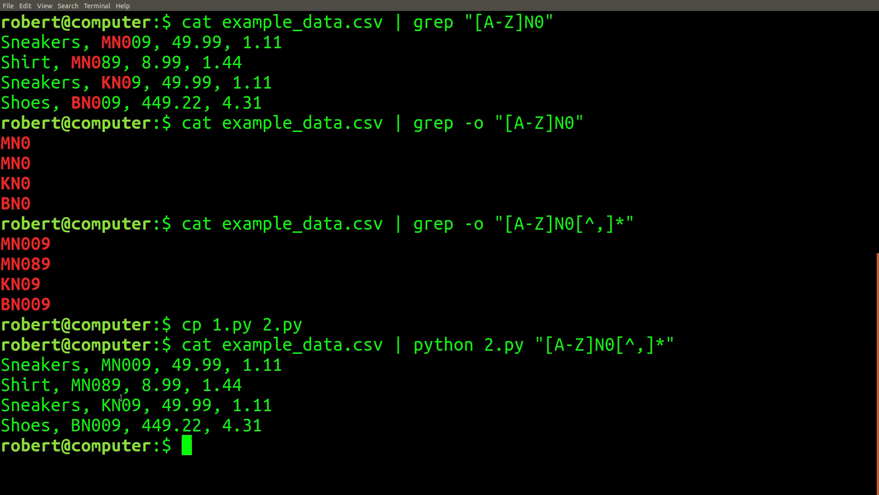
Recall the 2.py pipe command and experiment with parentheses, .* and (ABC) in its pattern before reverting.
double_click(127, 364)
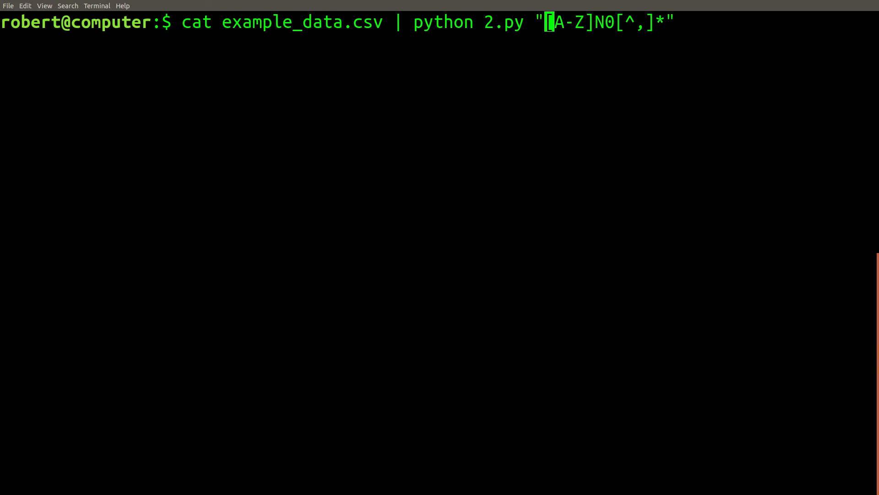
text(()
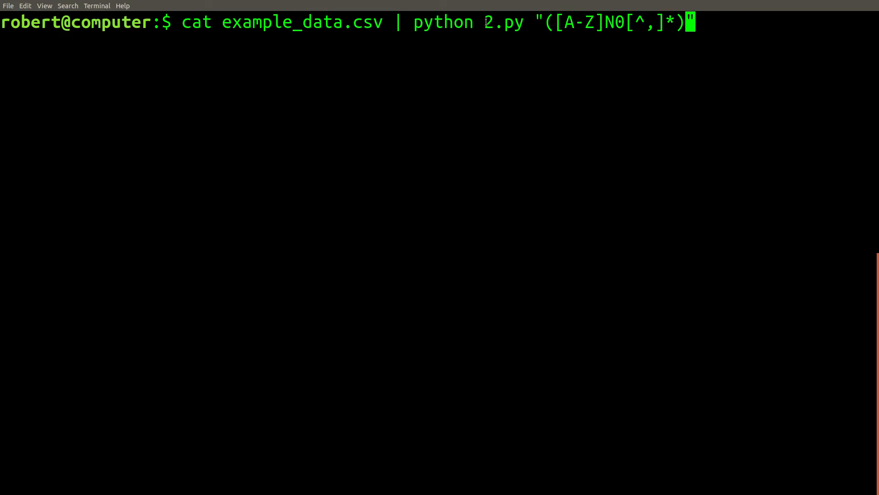
double_click(502, 22)
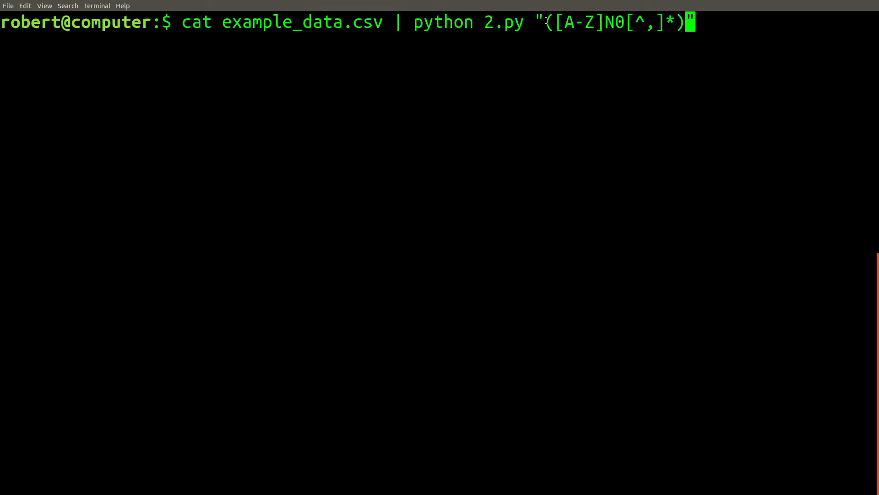
text(.*)
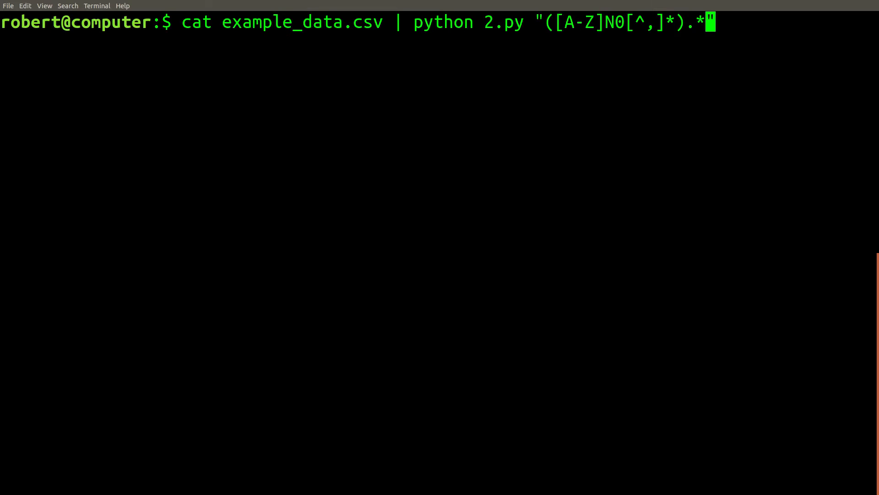
text((ABC))
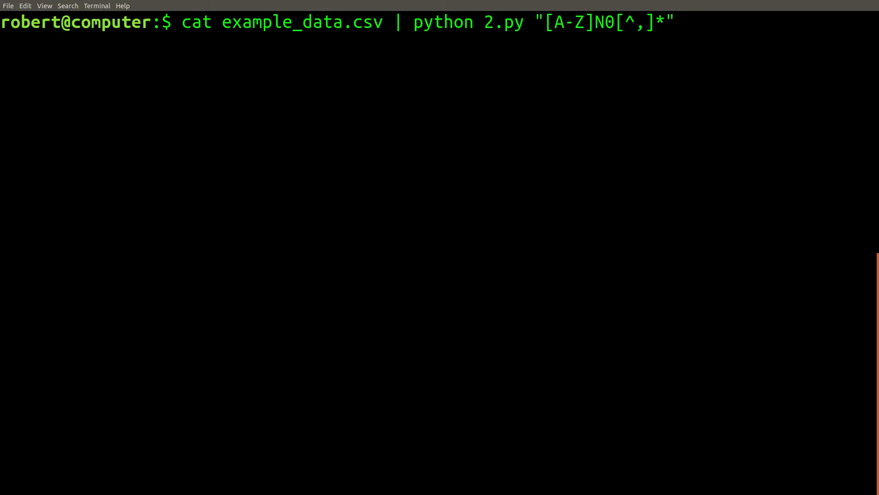
Edit 2.py: wrap sys.argv[1] in "("...")", assign m = pattern.search(line), and write m.group(1) if m.
key(Return)
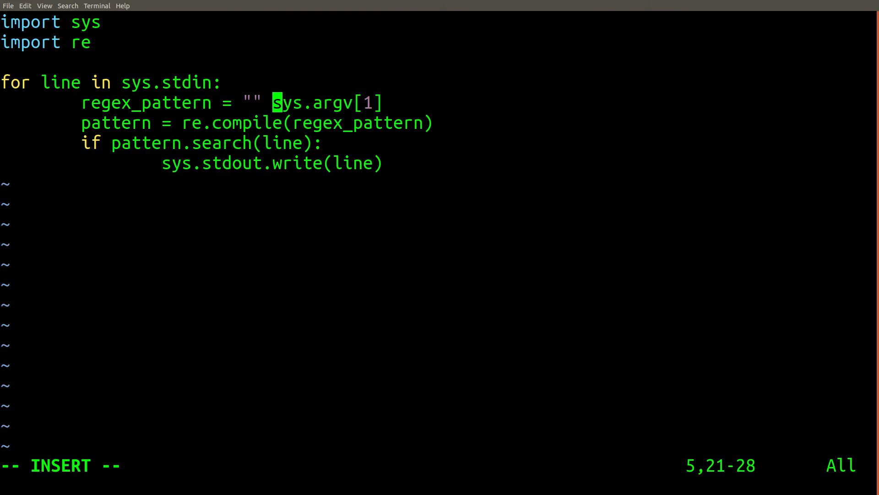
text(+)
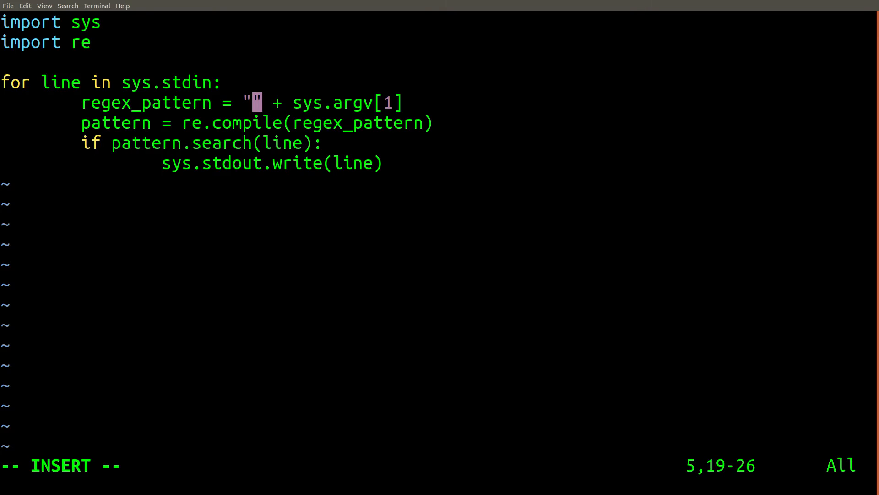
text(()
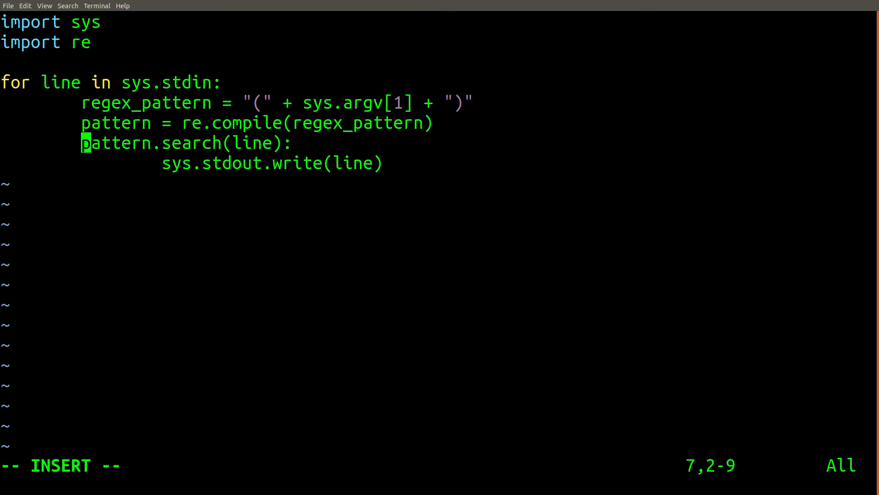
text(m =)
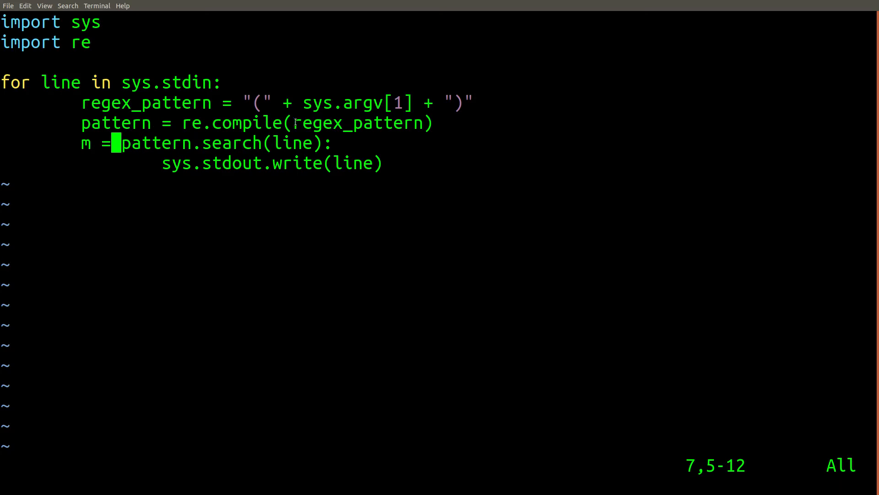
text(if m:)
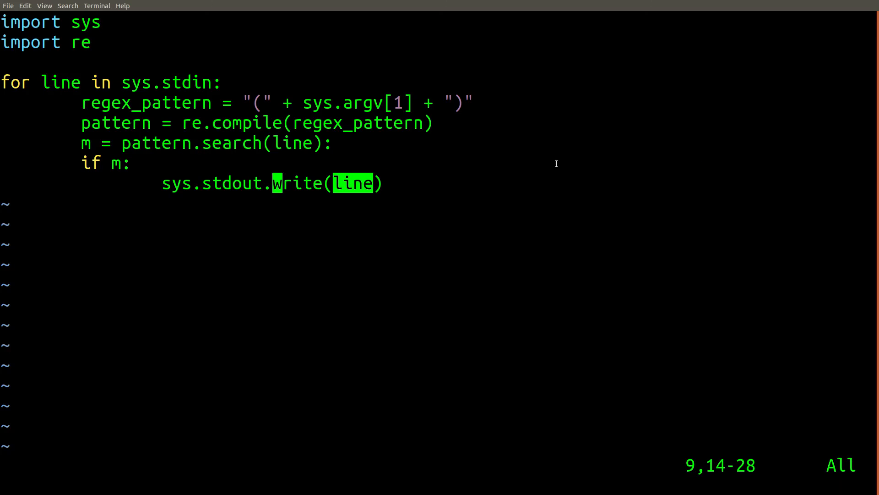
text(m)
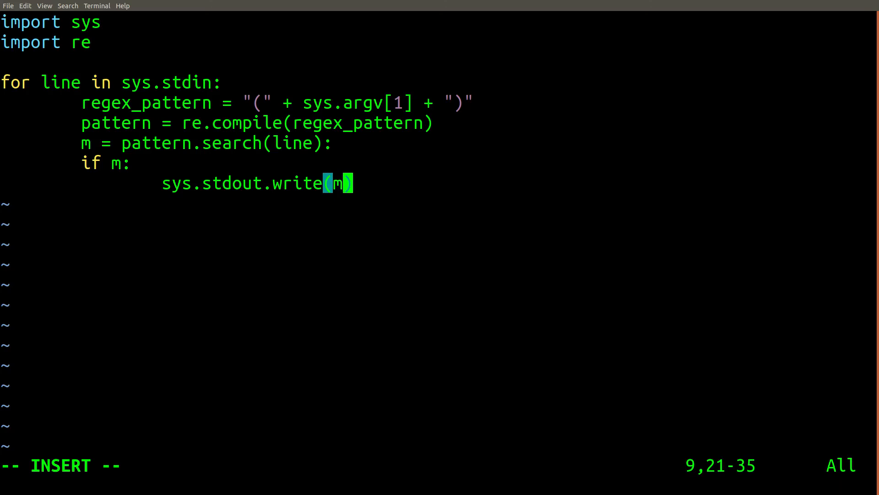
text(.grou)
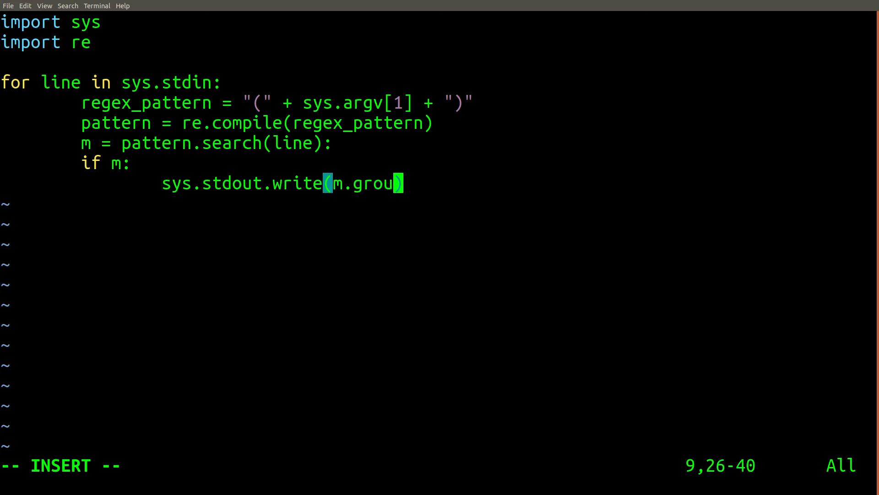
text(p(1))
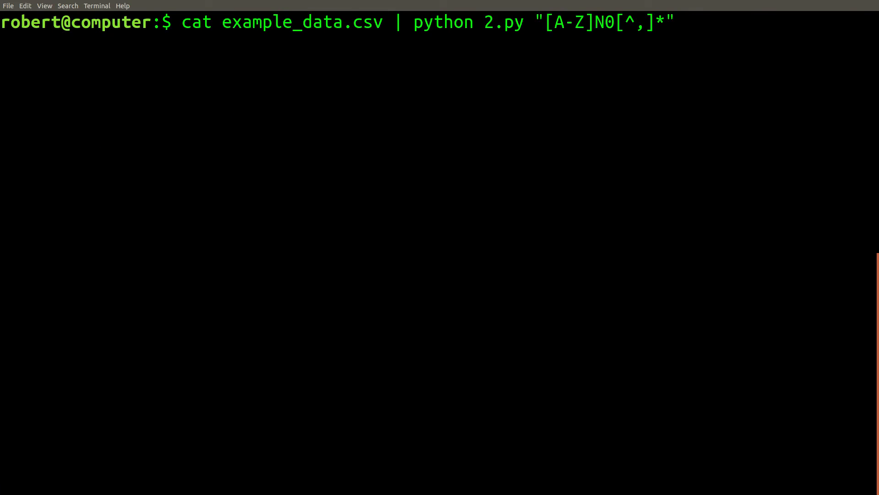
Run 2.py on the CSV, see the codes run together, and reopen it in vi.
key(Return)
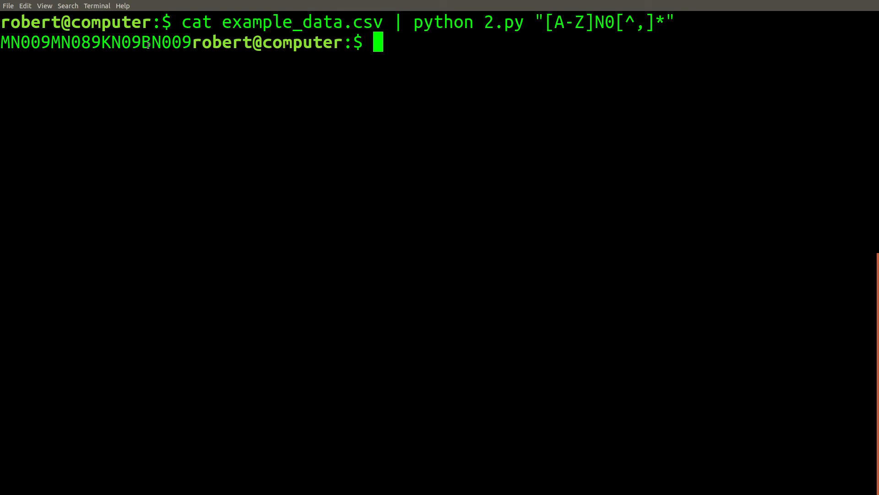
text(v)
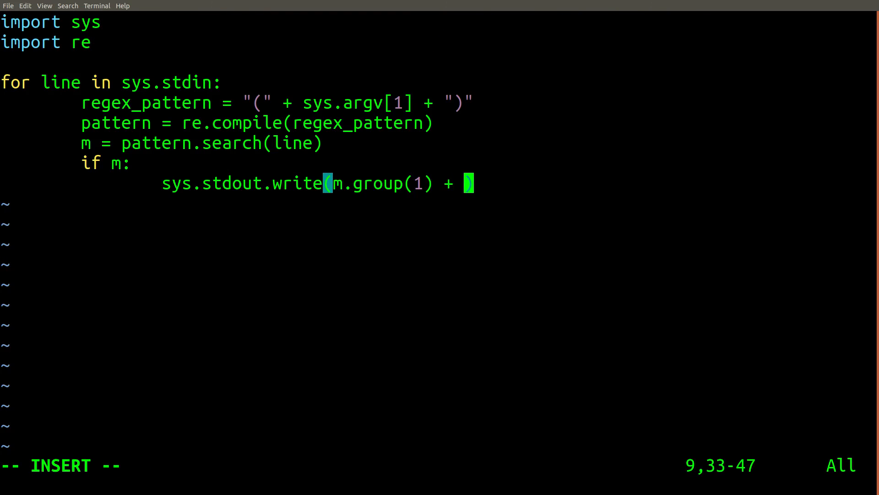
Append "\n" to each written match, rerun 2.py, and type cat example_data.csv | grep -o "[A-Z]N0[^,]*".
text("\n")
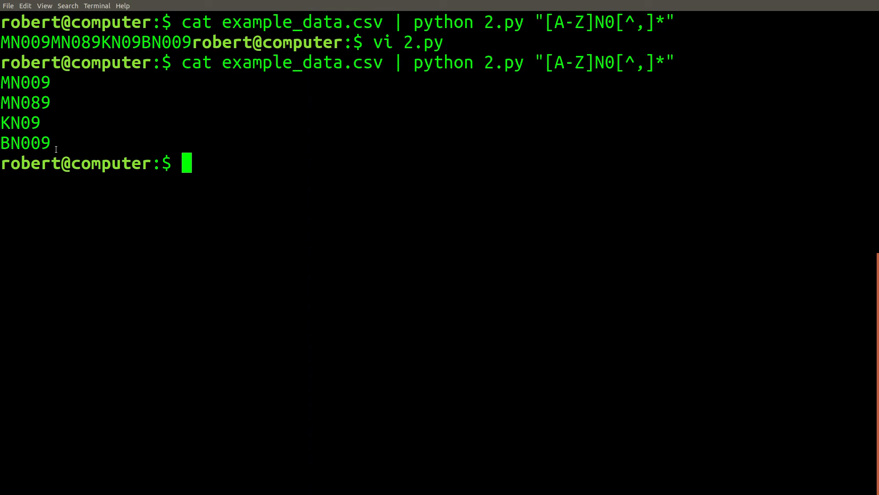
mouse_move(3, 82)
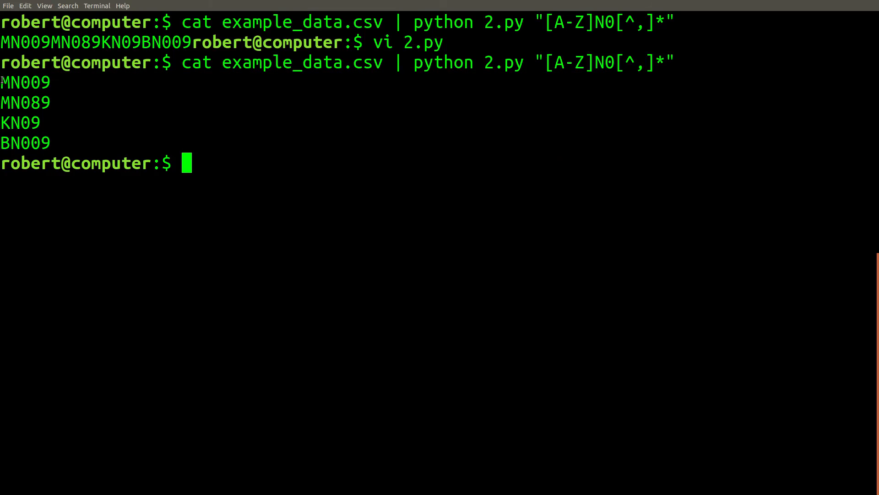
mouse_move(541, 66)
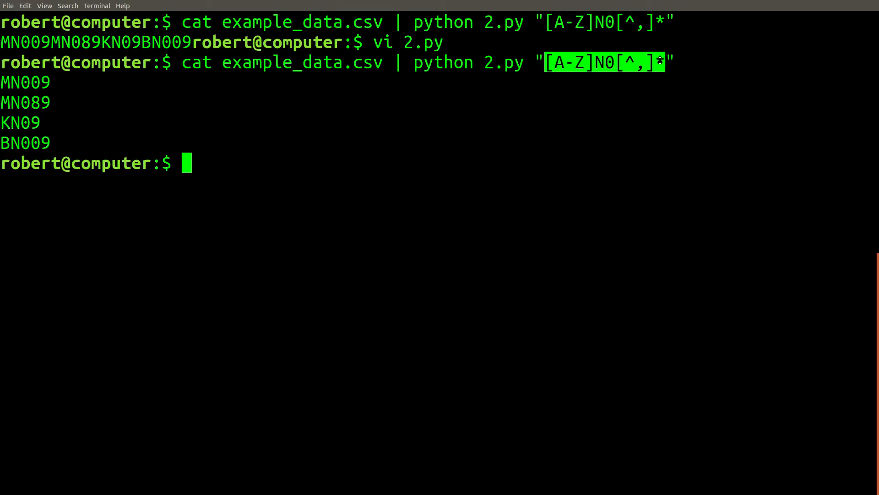
text(cat example_data.csv | grep -o "[A-Z]N0[^,]*")
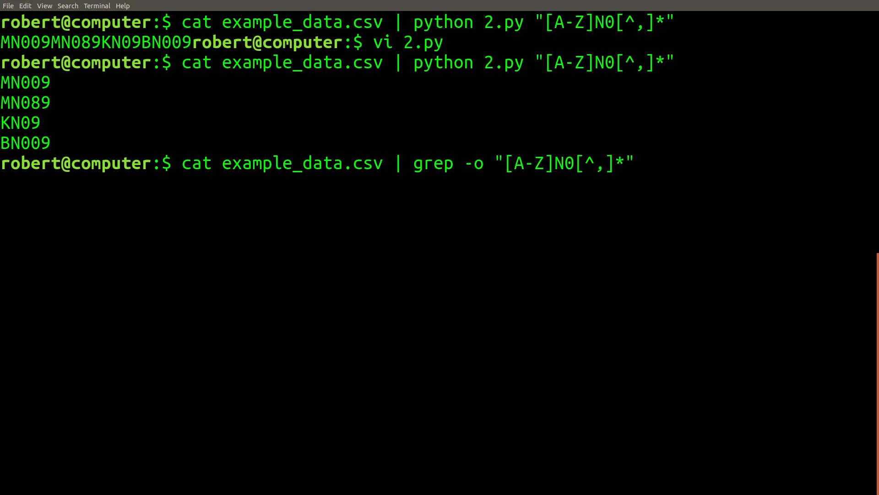
Run the grep -o command for comparison and reopen 2.py in vi with line numbers shown.
key(Return)
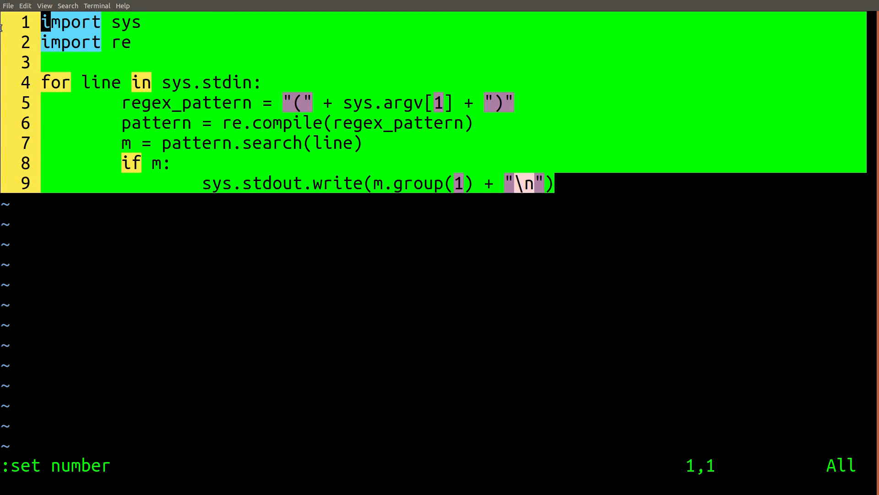
key(Escape)
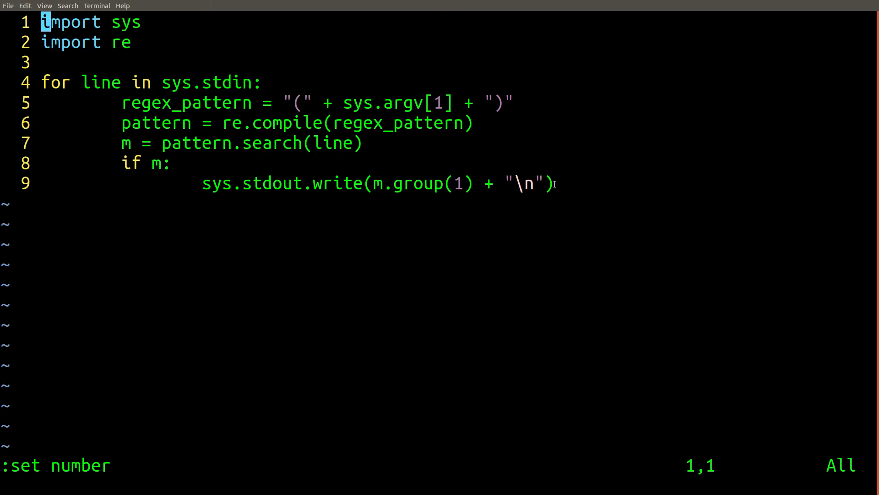